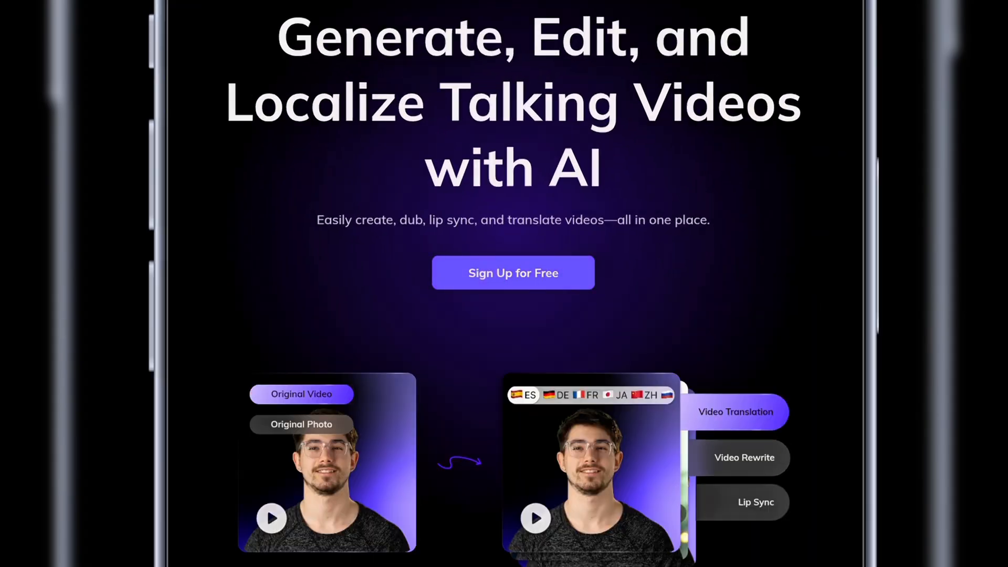
- Leave the Vozo landing page for a fresh Chrome incognito tab
click(513, 273)
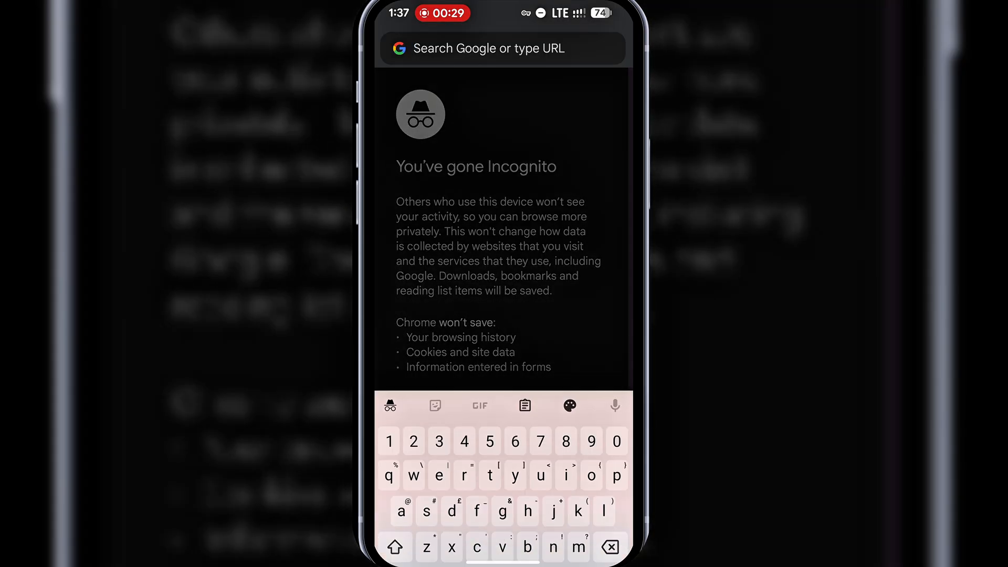
- Search 'temp mail' and open a temporary email site from the suggestions
text(temp mai)
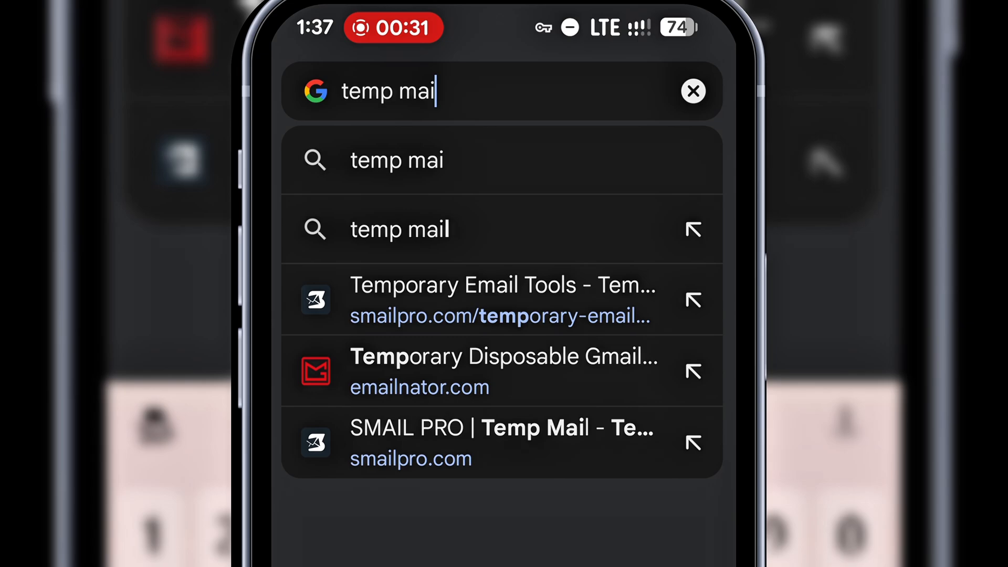
click(400, 228)
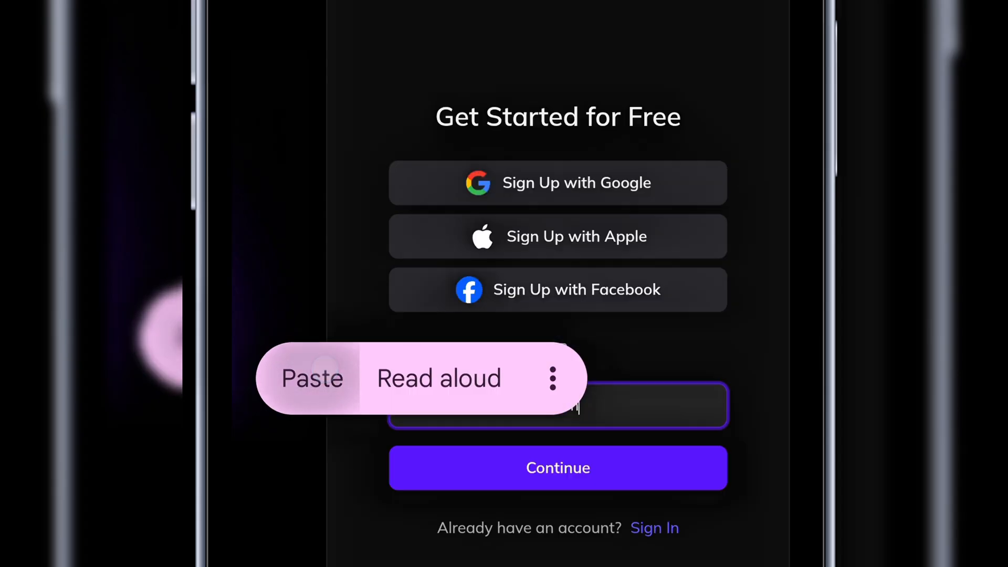
- Paste the temporary email, request the 6-digit login code and sign in with it
click(558, 467)
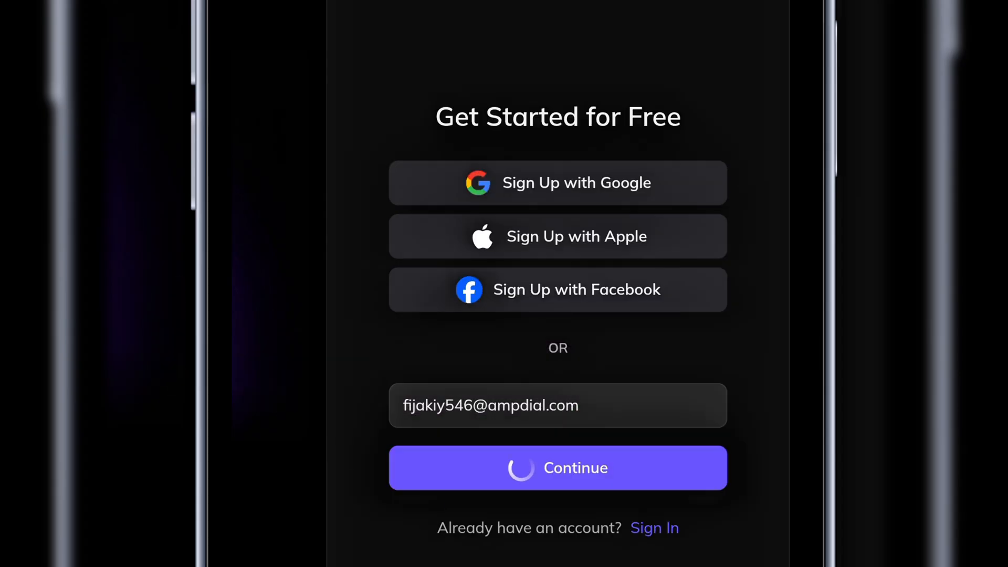
click(557, 468)
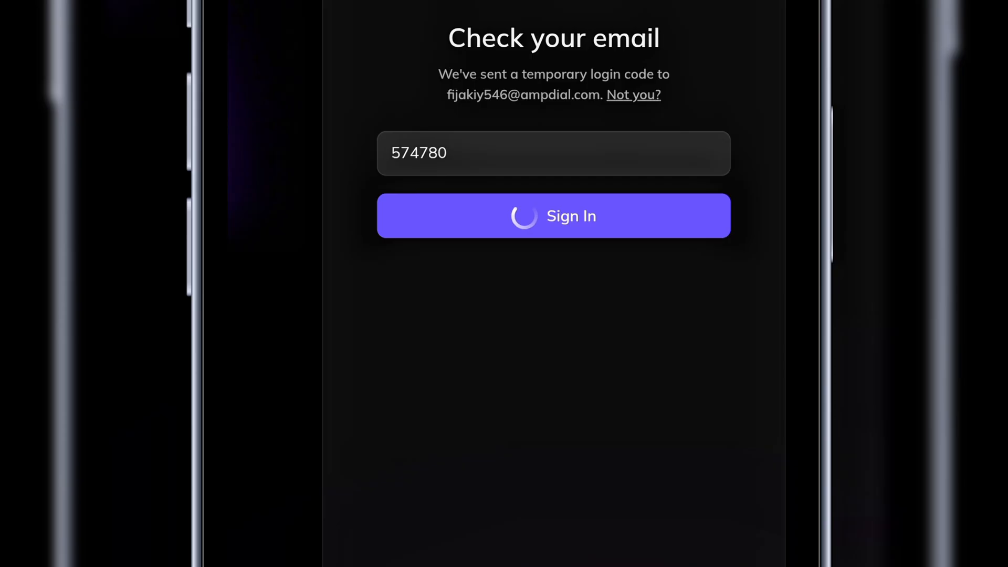
click(554, 215)
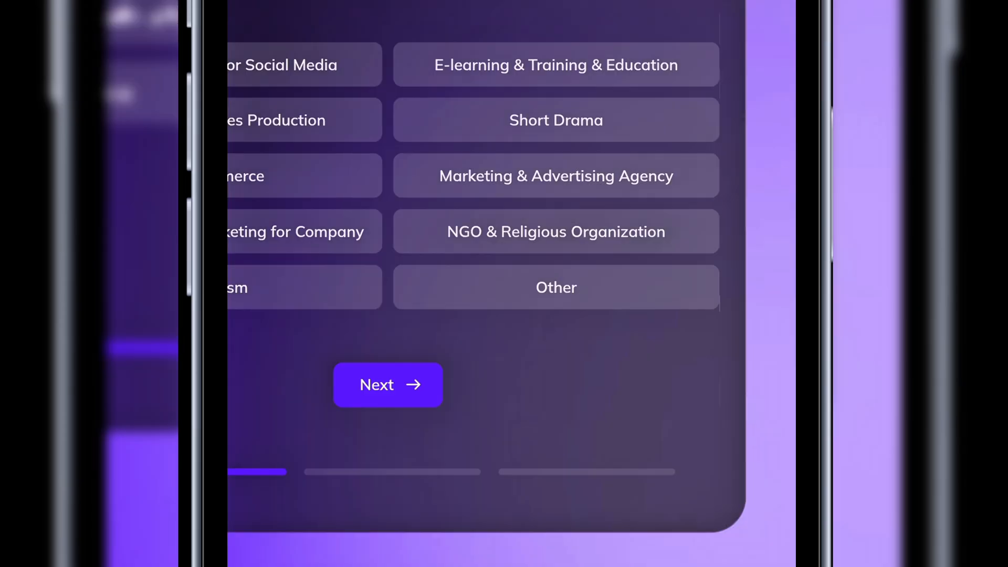
- Answer the industry survey and dismiss the 20 Gift Points welcome to reach the dashboard
click(388, 386)
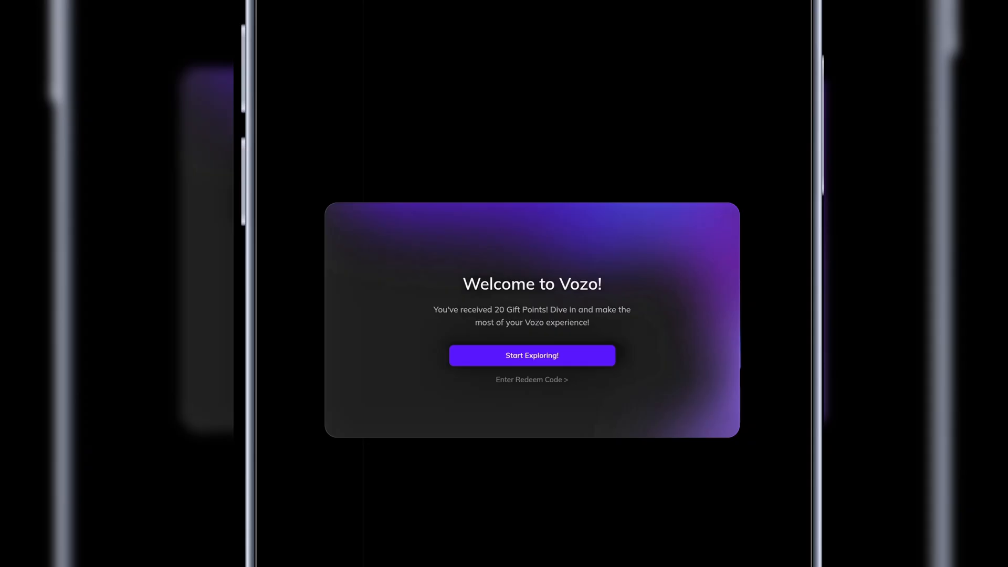
click(532, 355)
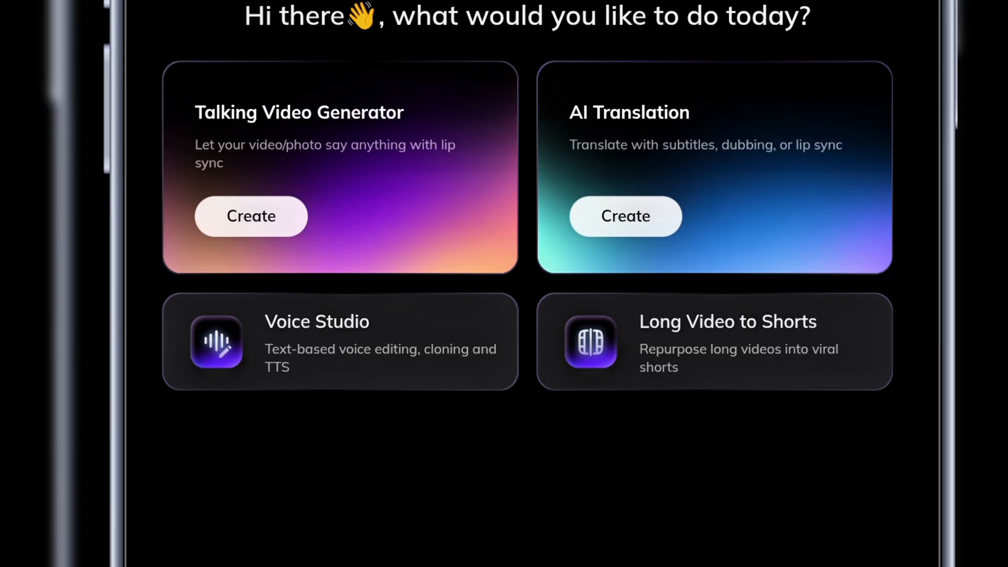
- Scroll the dashboard and enter Voice Studio's new-project-or-import chooser
scroll(down, 3)
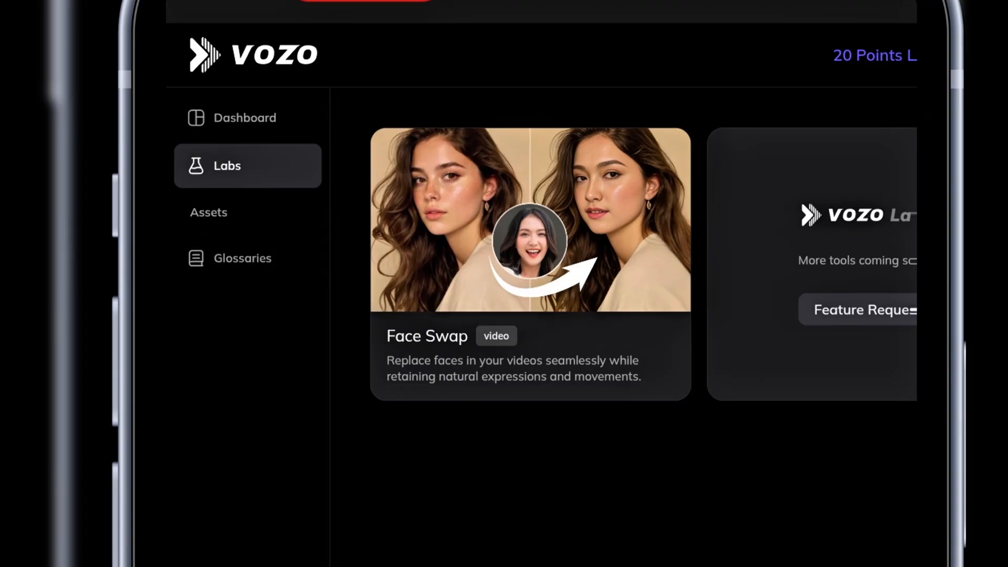
click(245, 118)
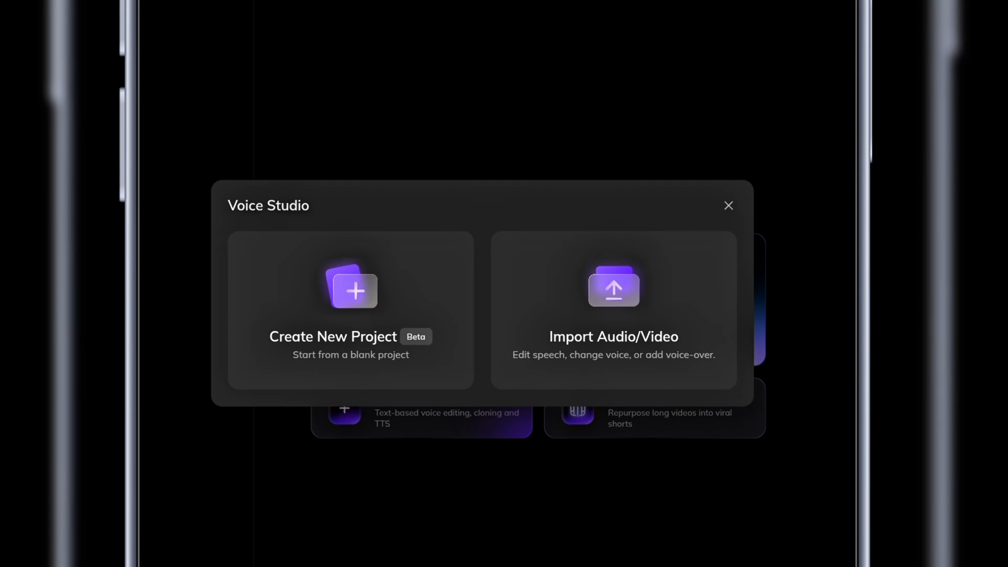
- Start a blank project with the script 'Hello guys, this is Vozo AI tutorial by Big Wiz Media. Kindly sub' and bring up the voice picker
click(350, 311)
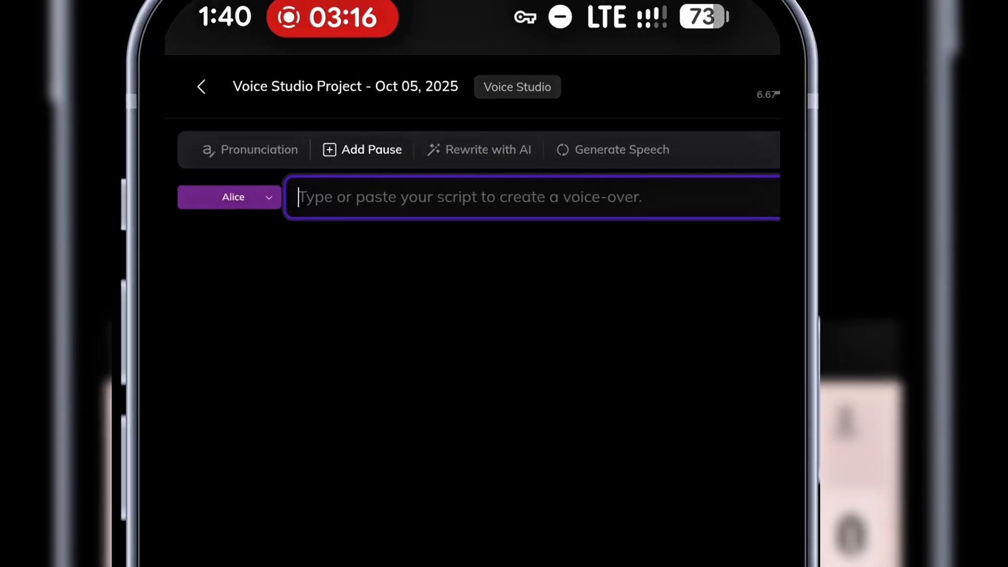
text(Hello)
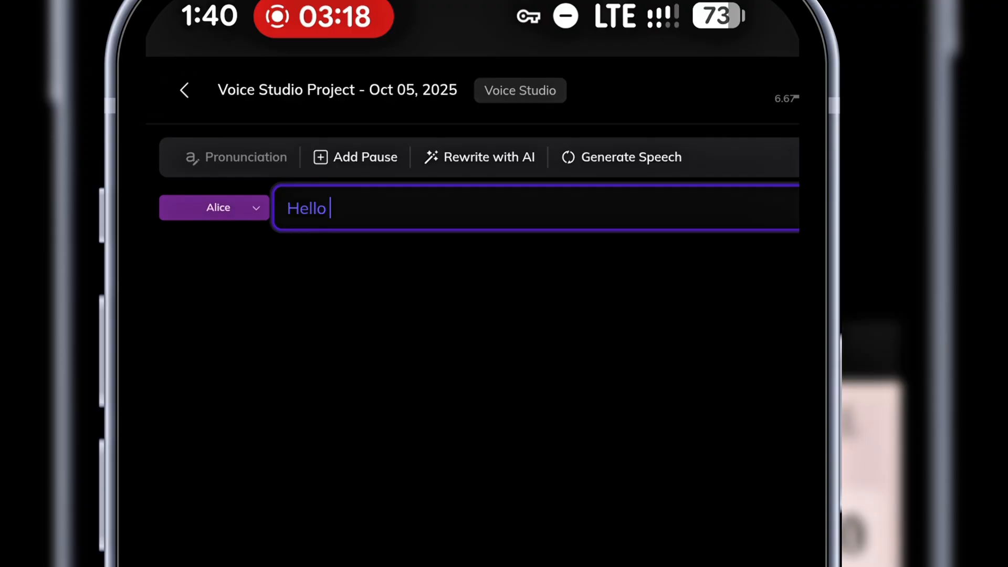
text(guys, this is Vozo)
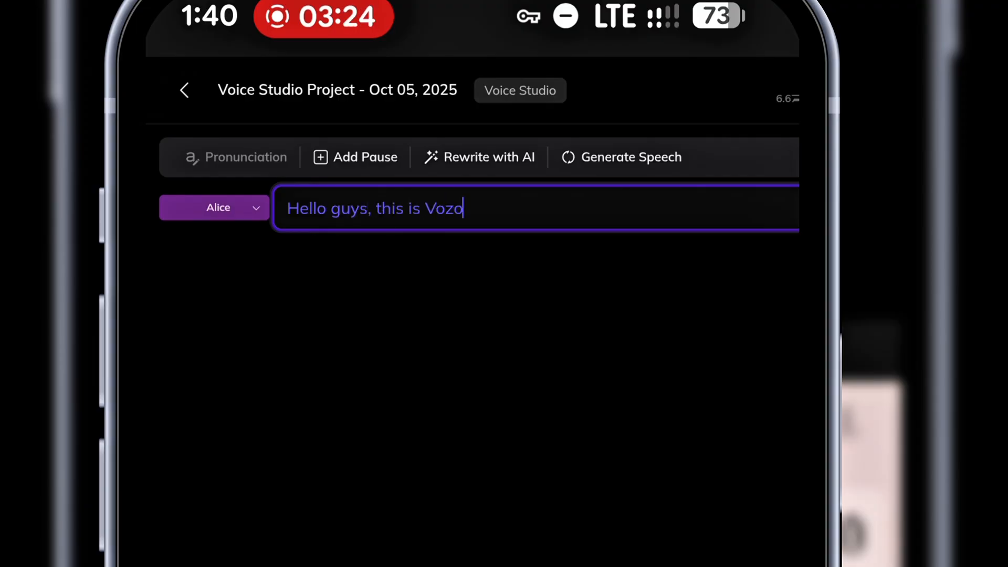
text(AI tutorial by Big)
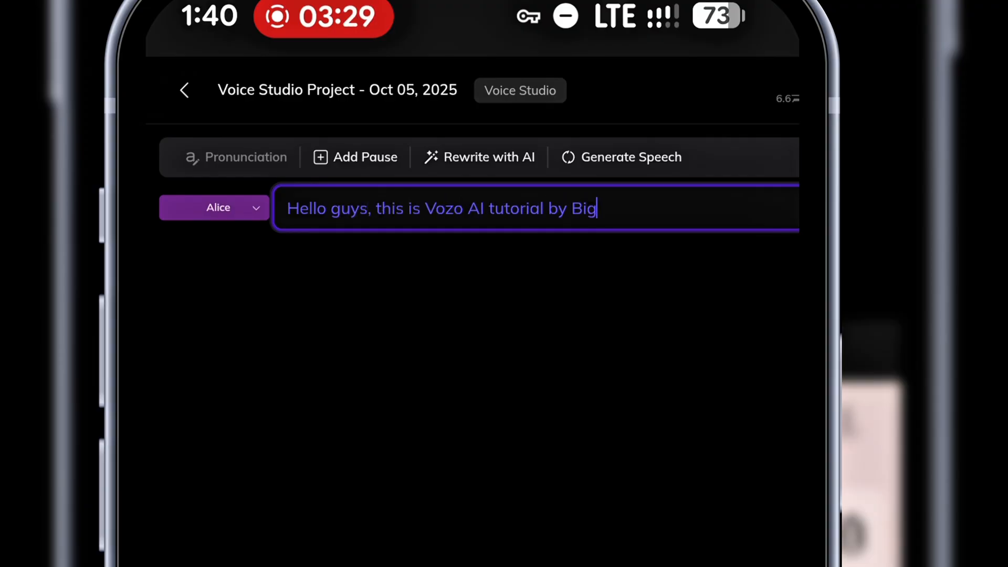
text(Wiz Media. Kindly sub)
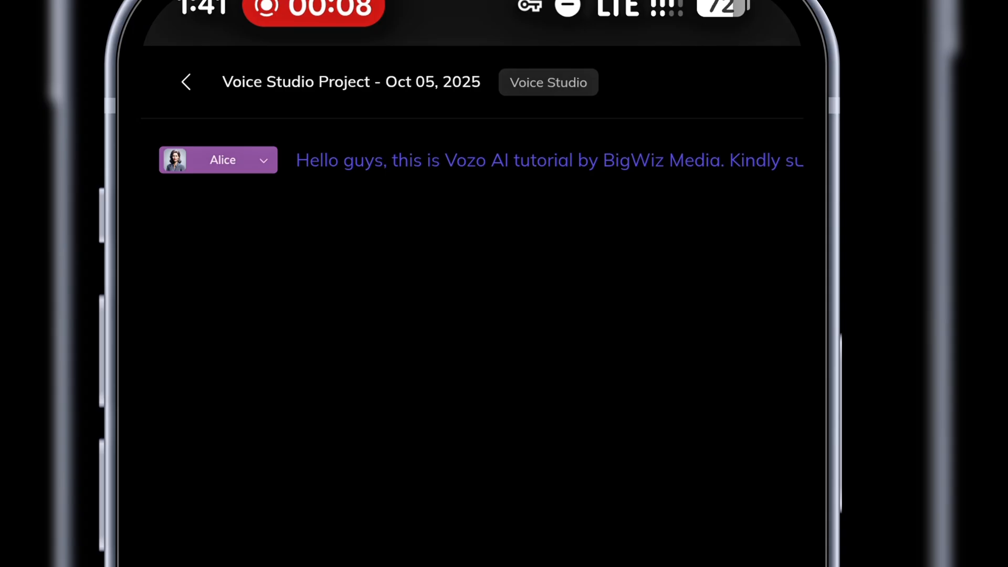
click(219, 160)
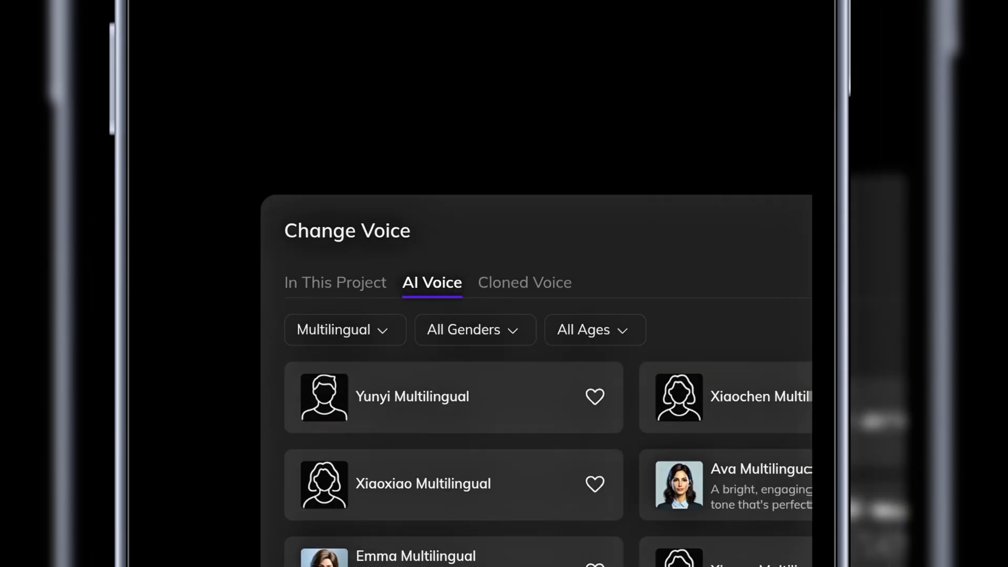
- Switch to Cloned Voice and start cloning a new voice
click(524, 282)
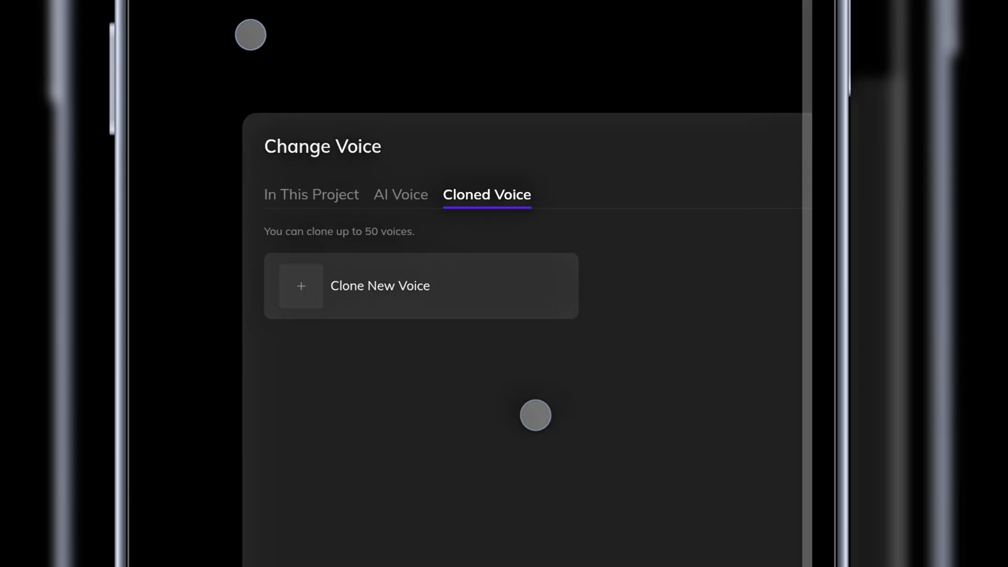
click(379, 286)
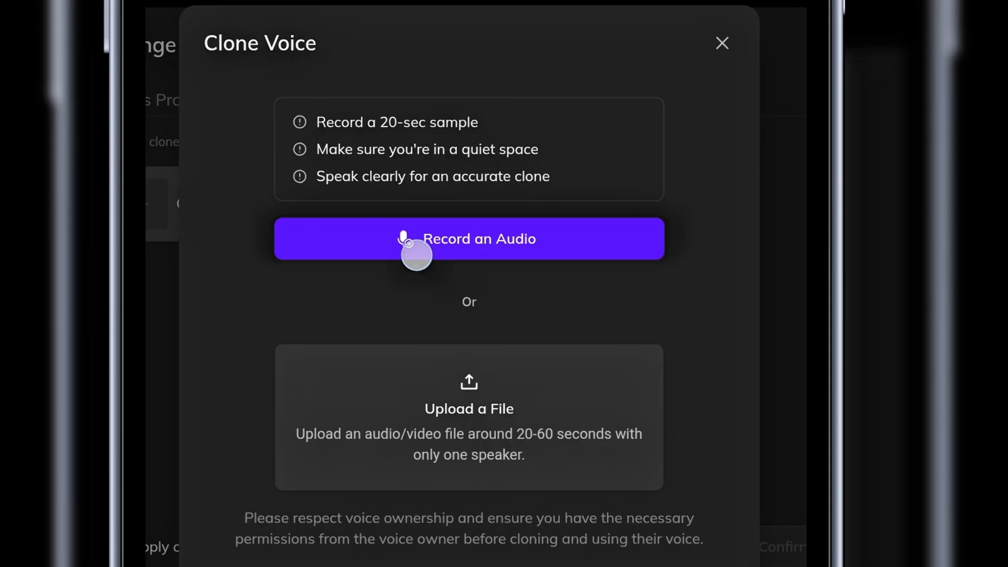
- Allow the microphone and record a voice sample reading the script
click(468, 238)
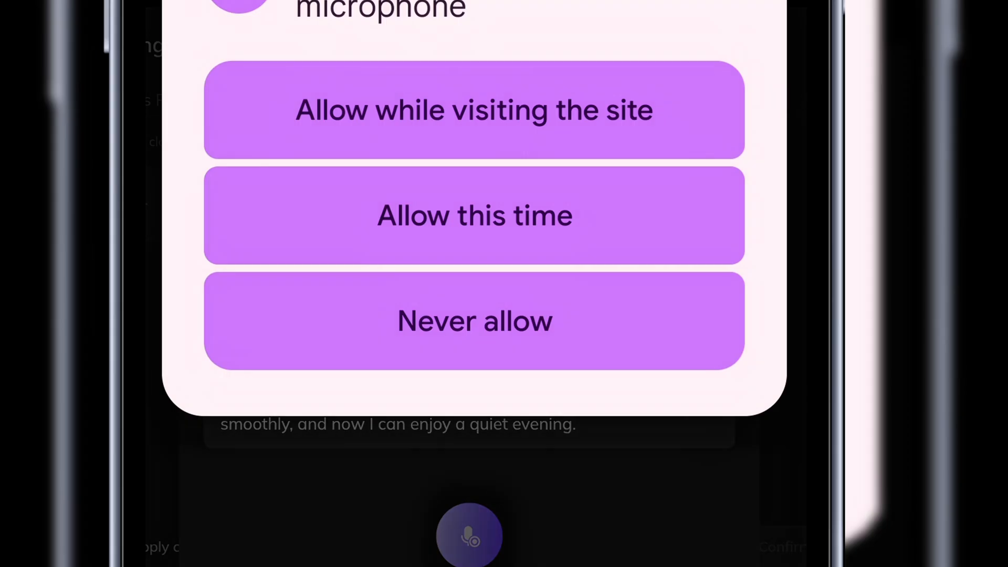
click(474, 214)
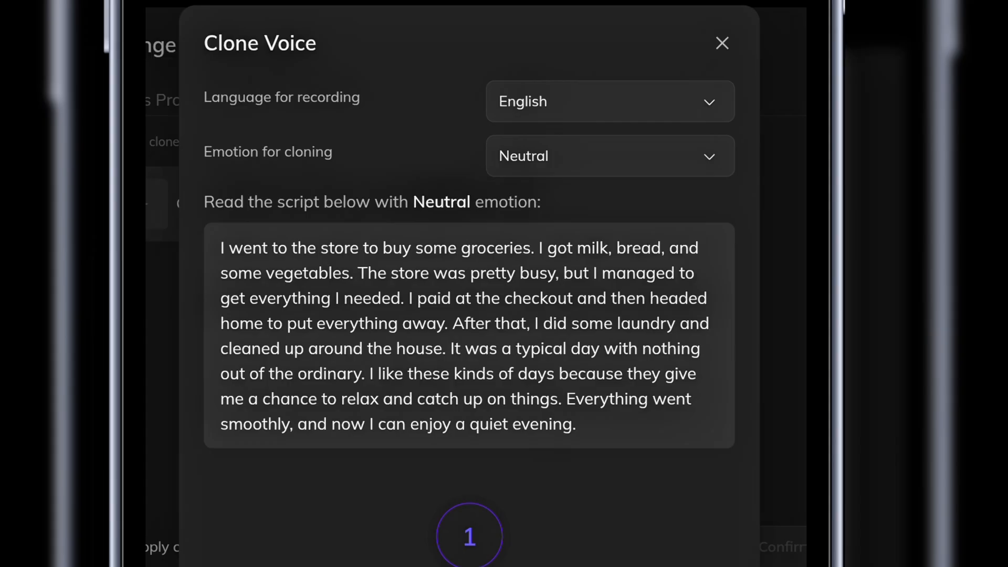
click(471, 535)
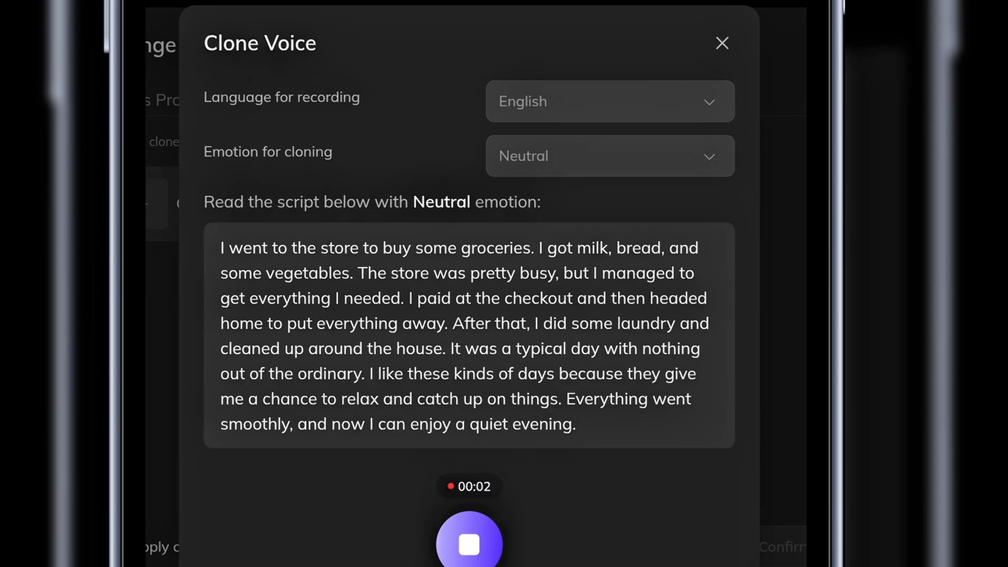
click(469, 540)
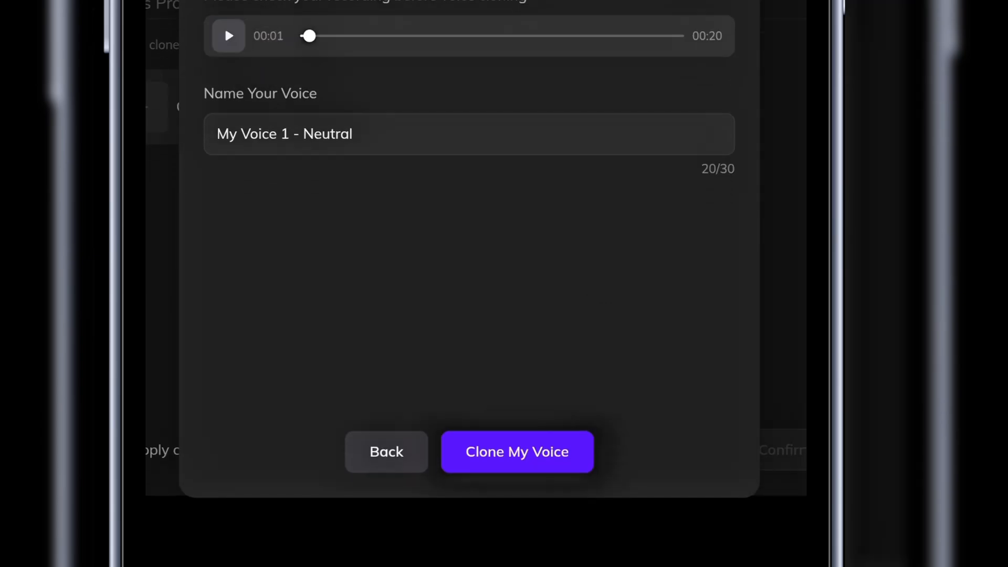
- Create the cloned voice 'My Voice 1 - Neutral' and apply it to the script
click(517, 452)
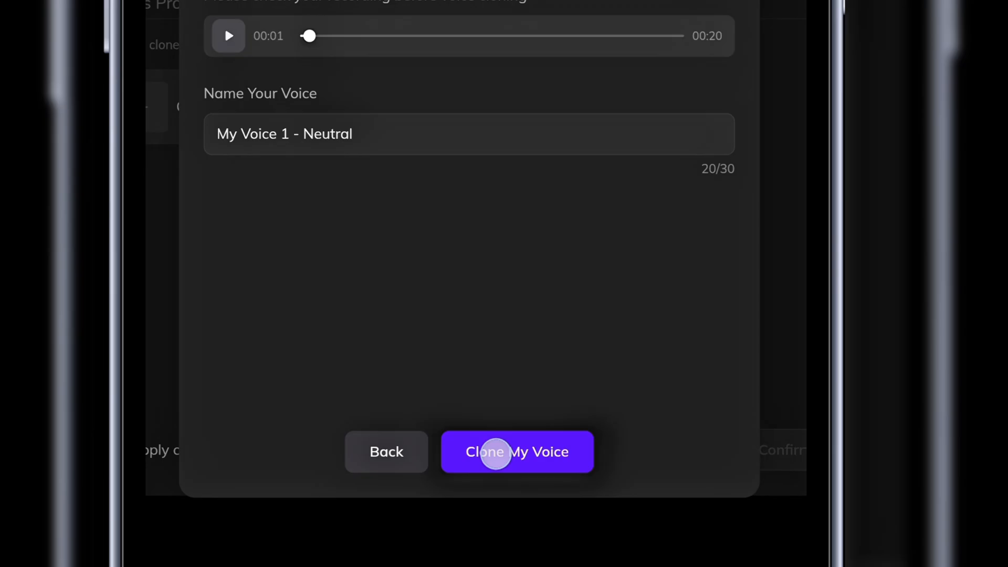
click(516, 452)
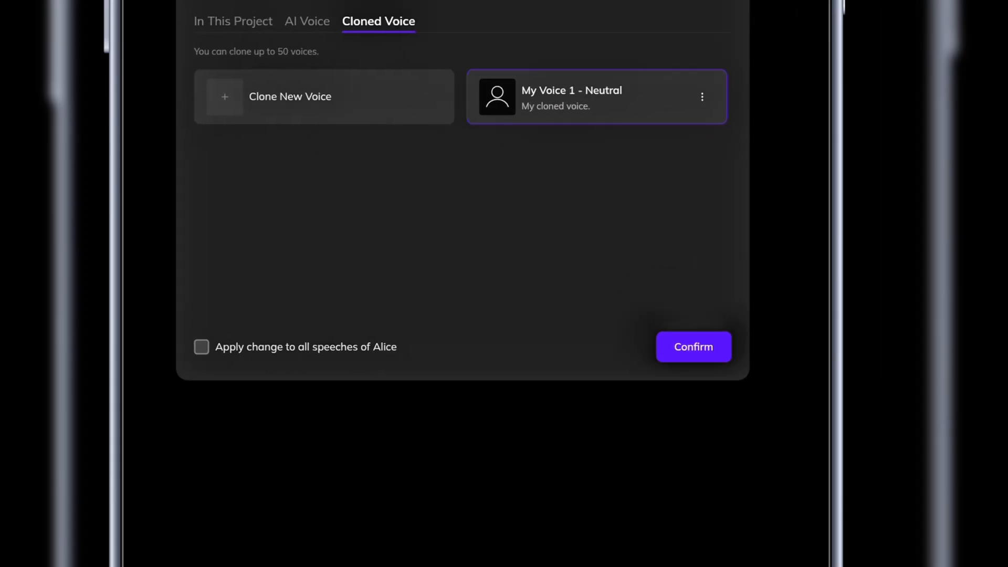
click(693, 347)
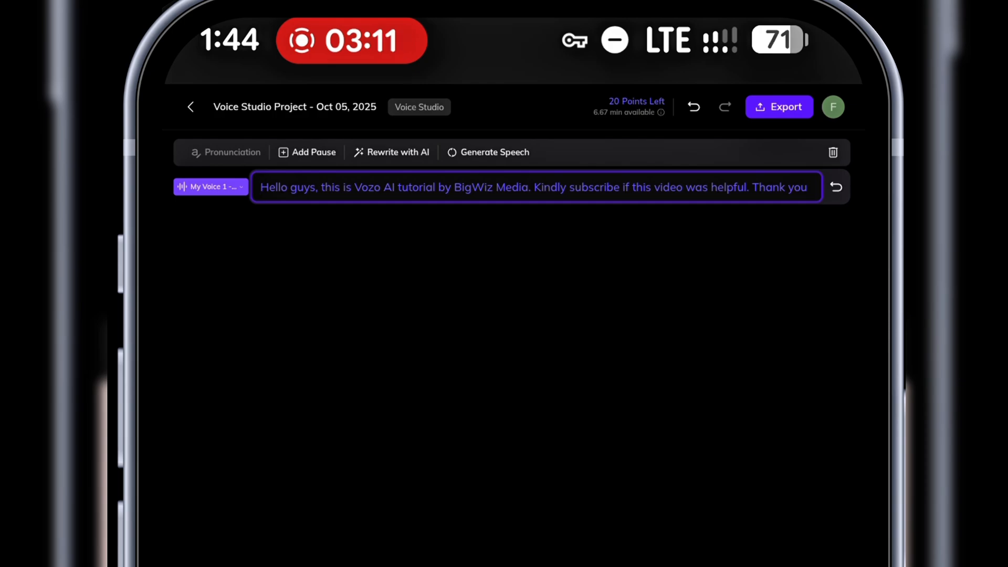
- Generate speech with the cloned voice and return to the Vozo dashboard
click(489, 152)
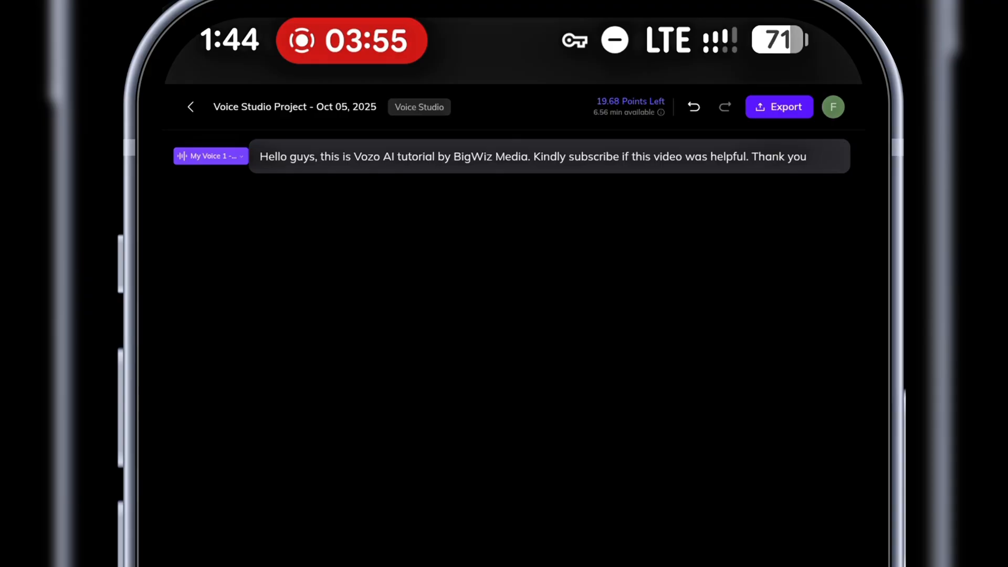
click(779, 107)
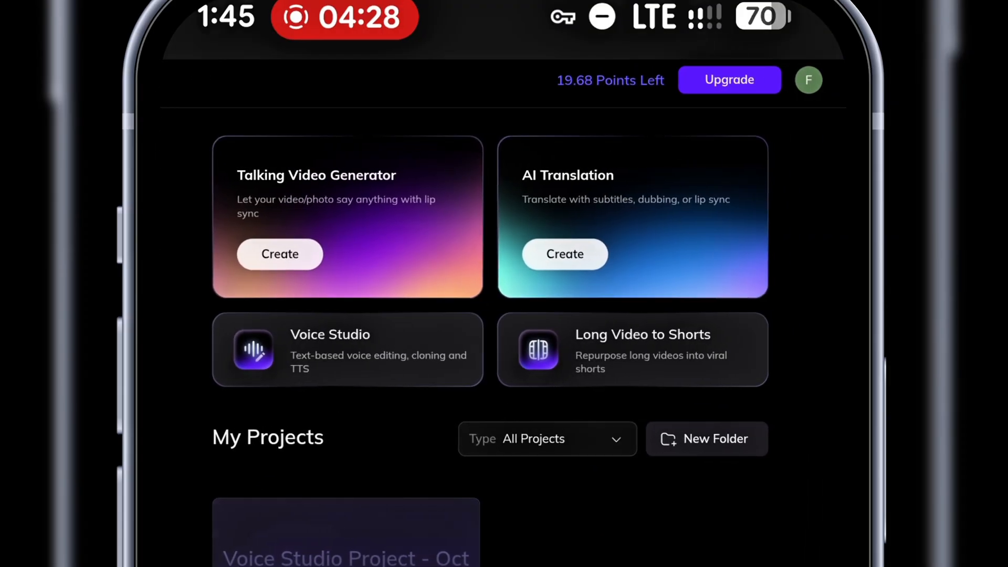
- Start a Talking Photo video and upload a man's portrait from Google Photos
click(279, 255)
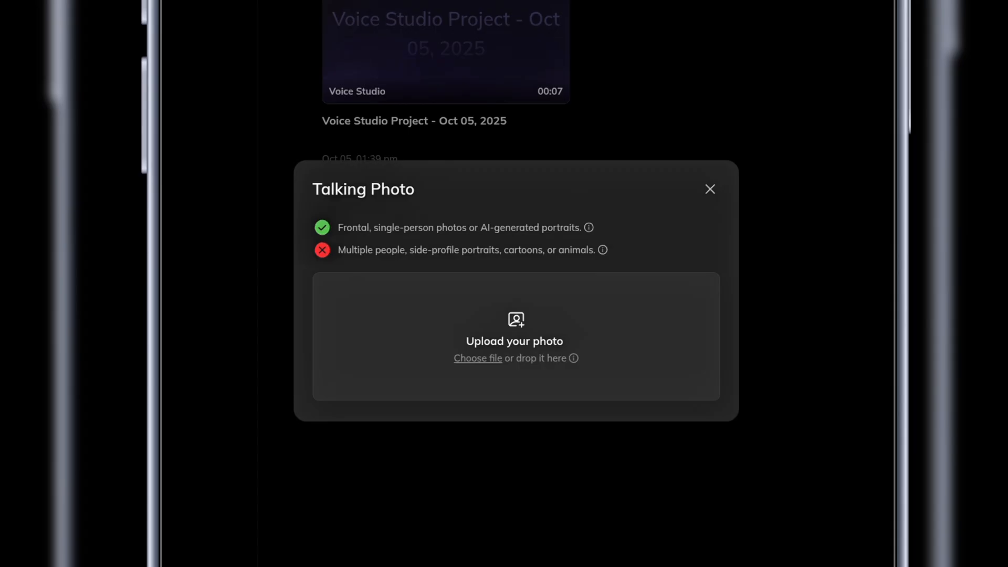
click(478, 358)
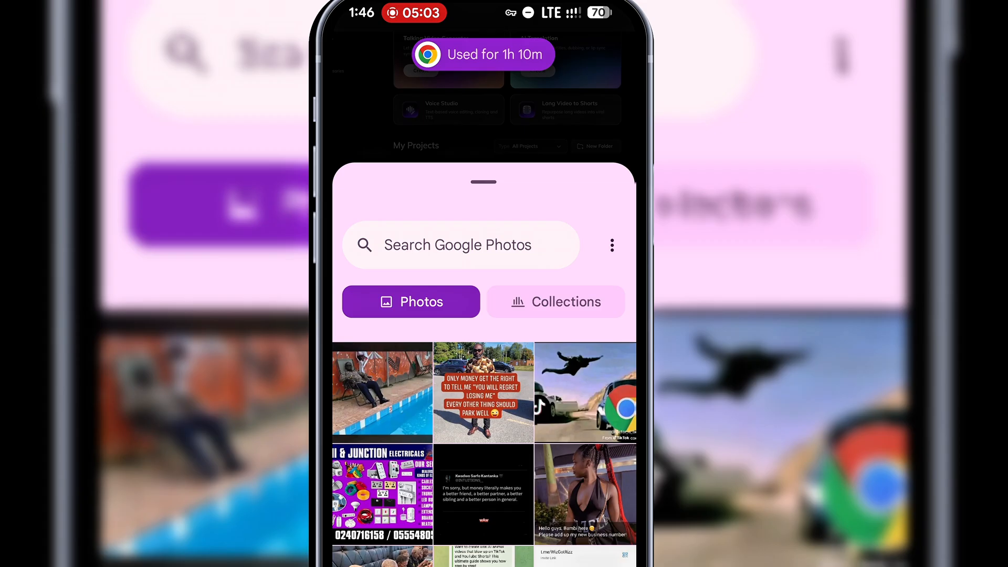
click(555, 301)
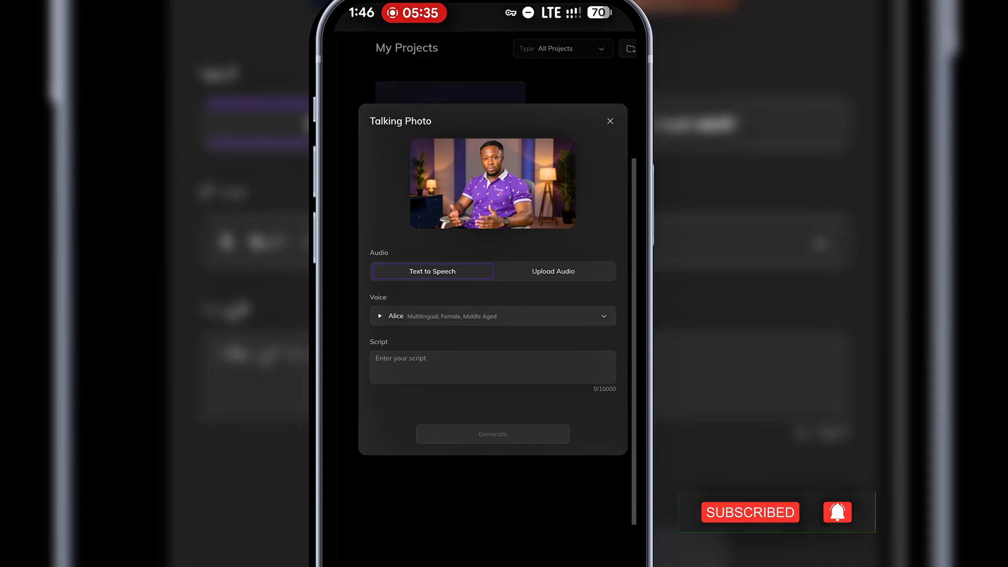
- Voice the man's photo with the uploaded Voice Studio audio file and generate the 7-second talking video
click(492, 316)
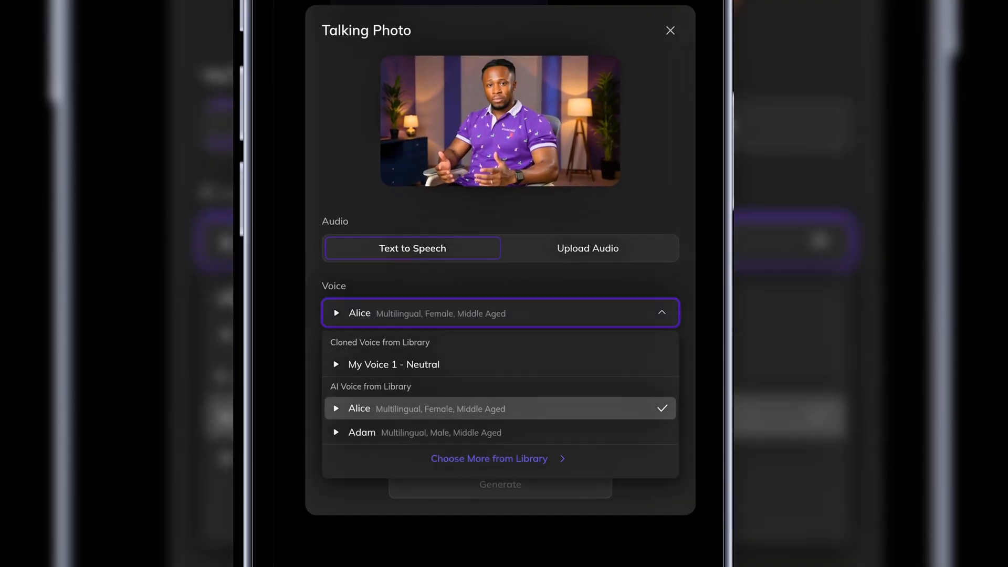
click(393, 365)
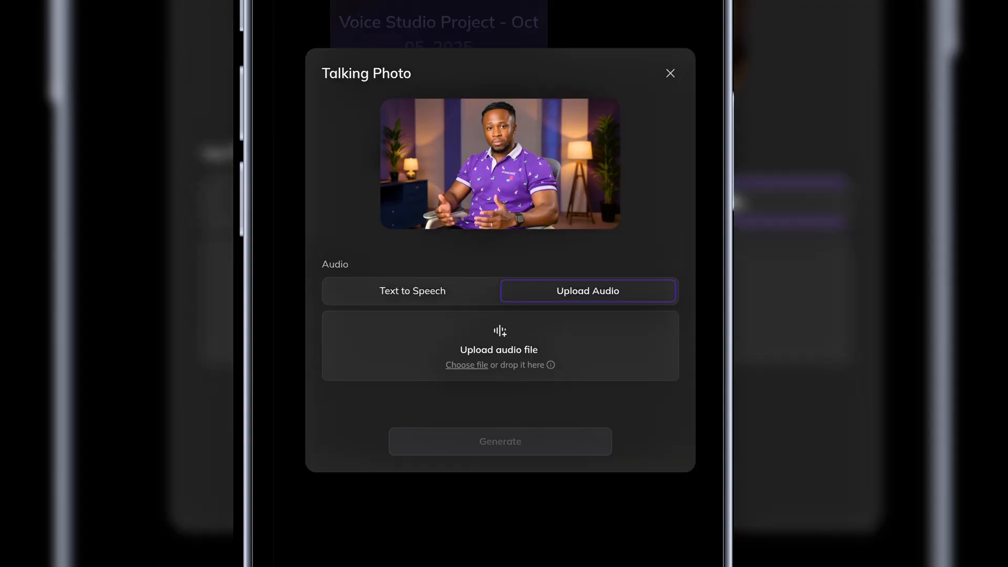
click(466, 365)
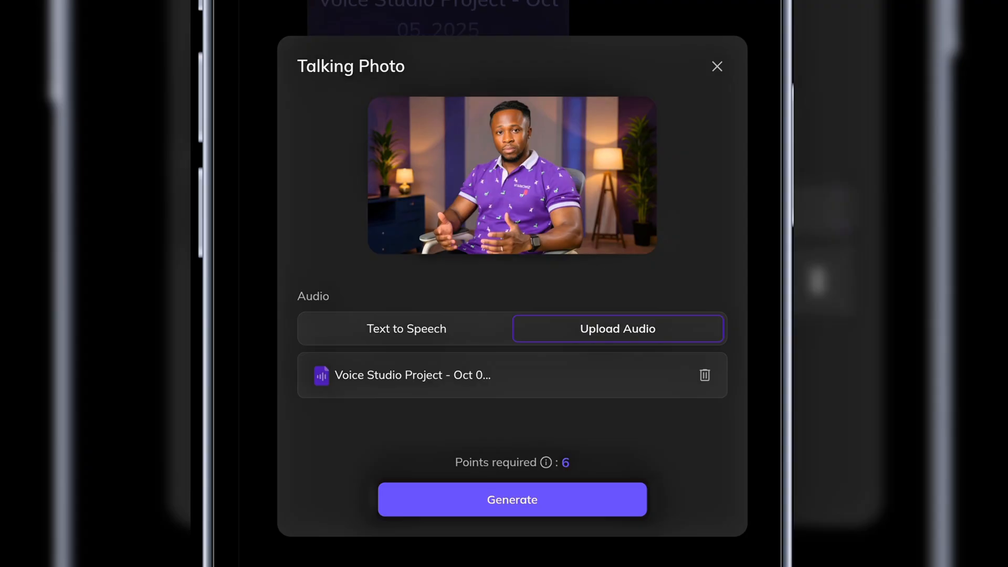
click(512, 499)
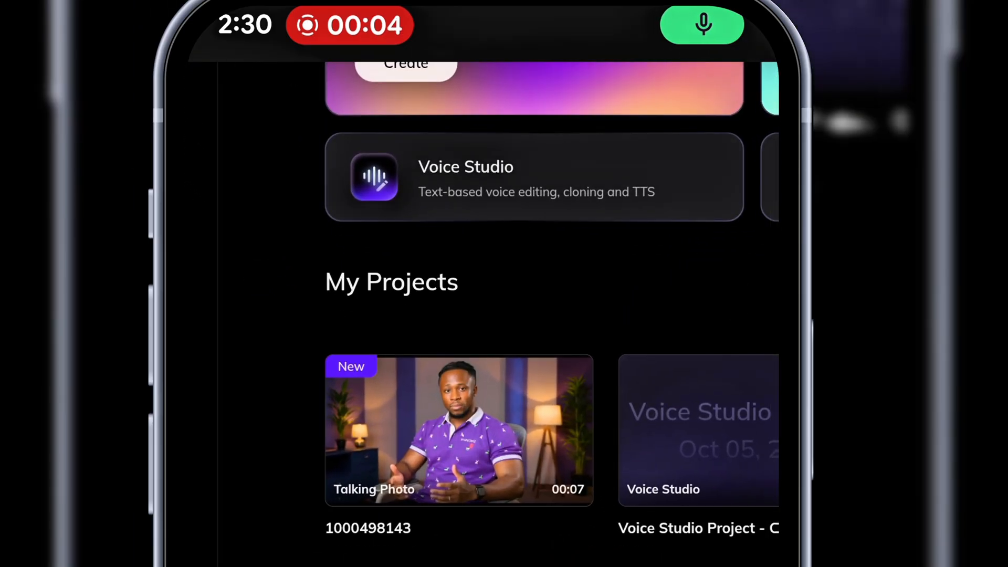
click(459, 430)
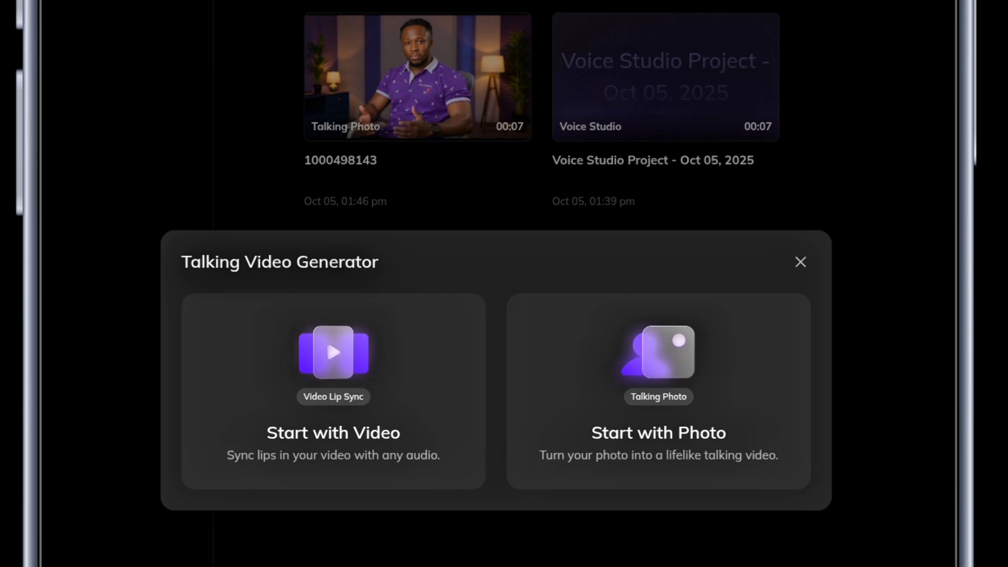
- Choose Start with Video to begin a lip sync from an existing clip
click(333, 402)
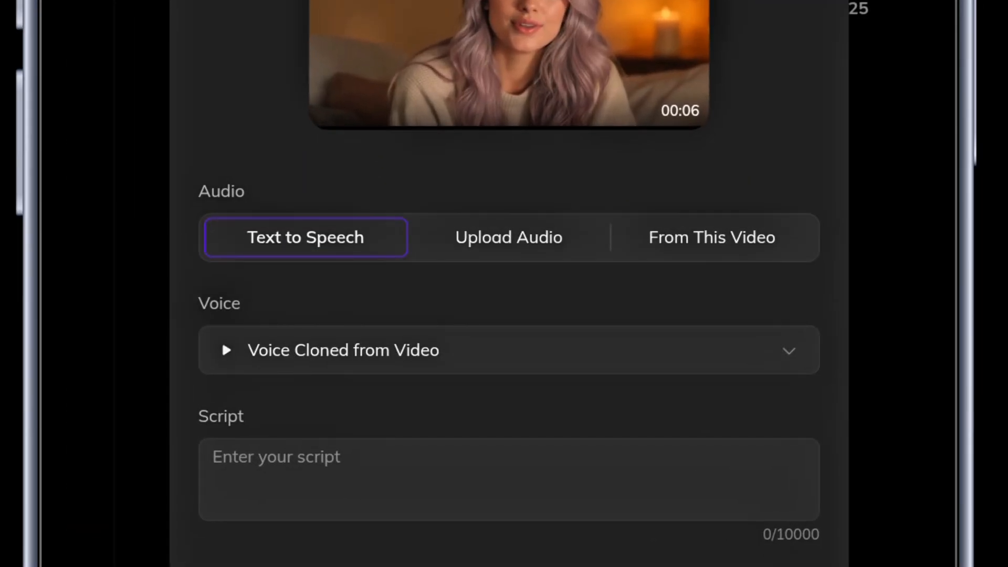
- Generate the woman's lip-sync video from the typed script "This is how to Lip sync video with Vozo AI"
click(508, 238)
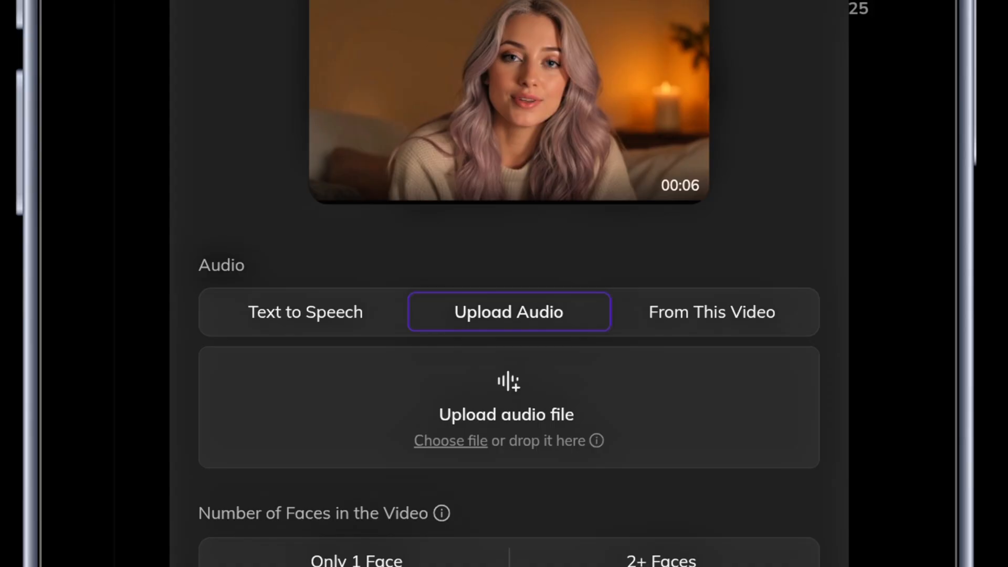
click(304, 312)
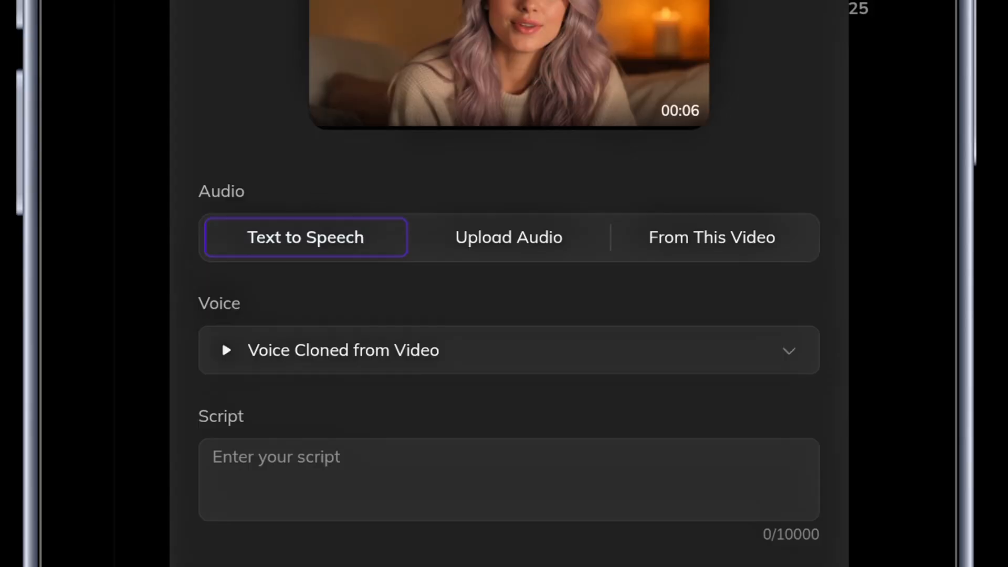
text(This is how to Lip sync)
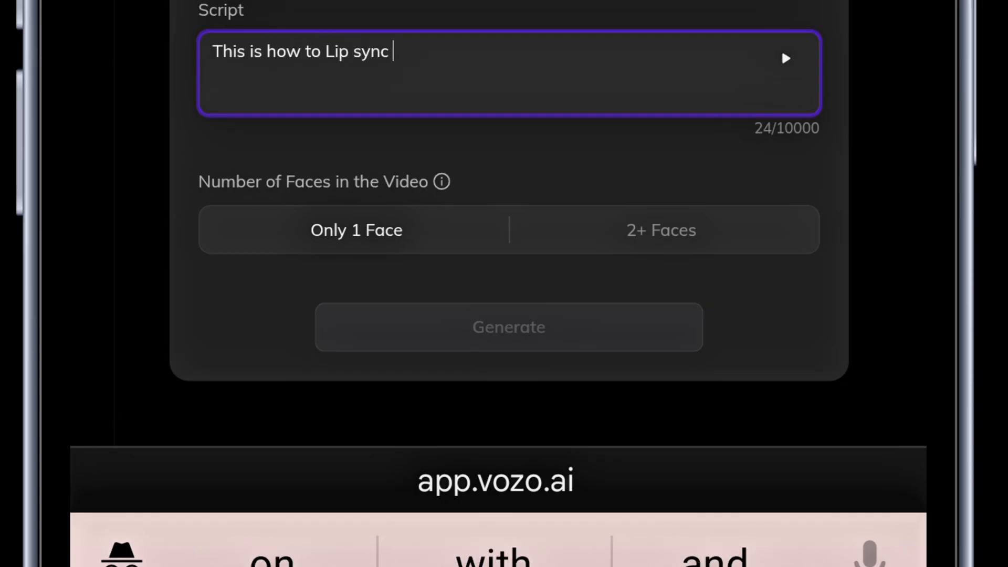
text(video with Vozo AI)
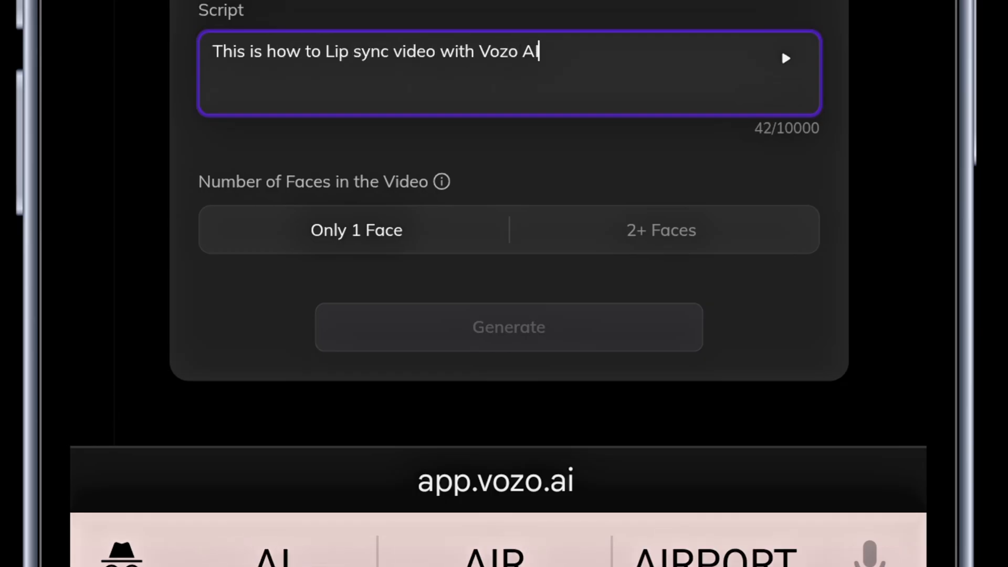
scroll(down, 3)
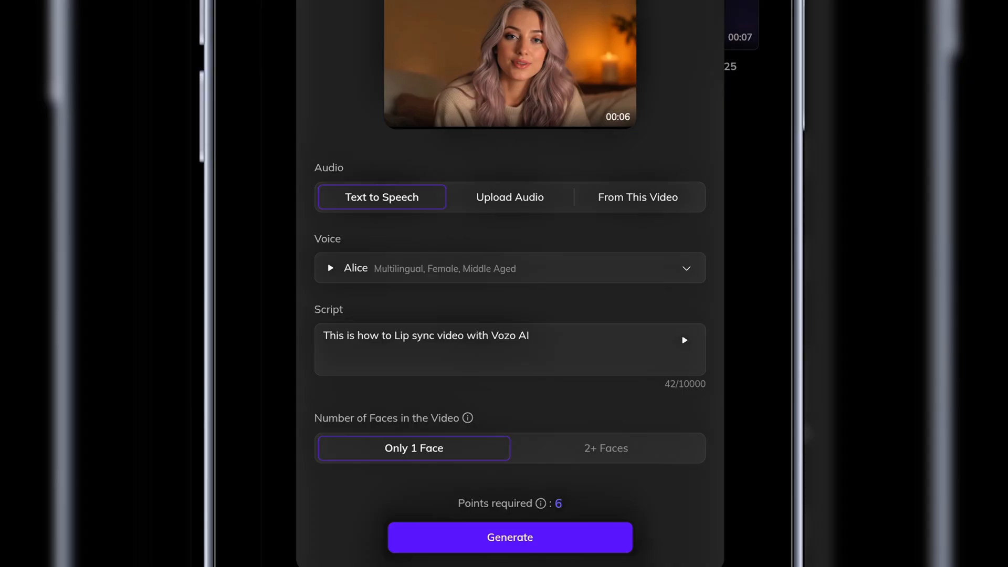
click(510, 537)
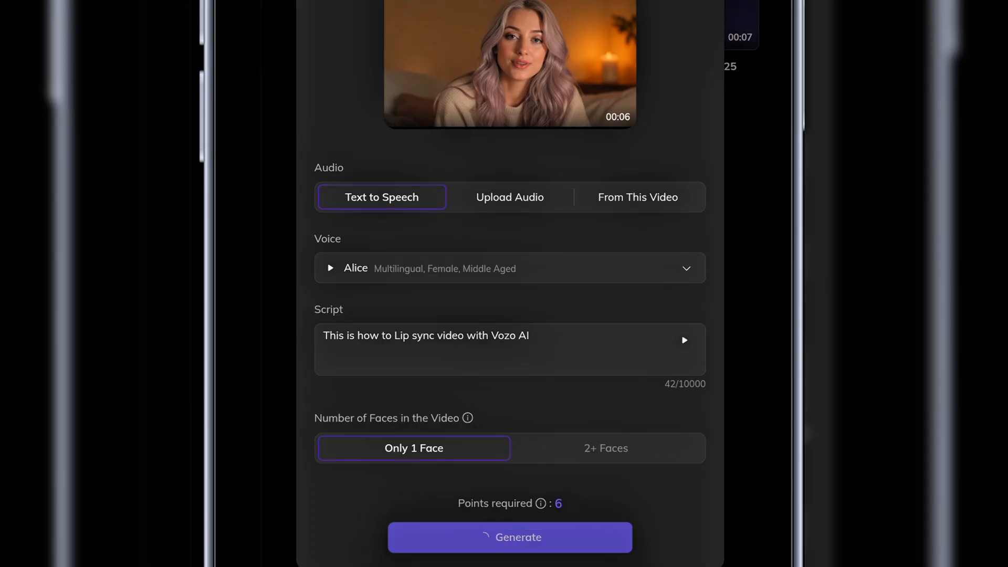
click(509, 538)
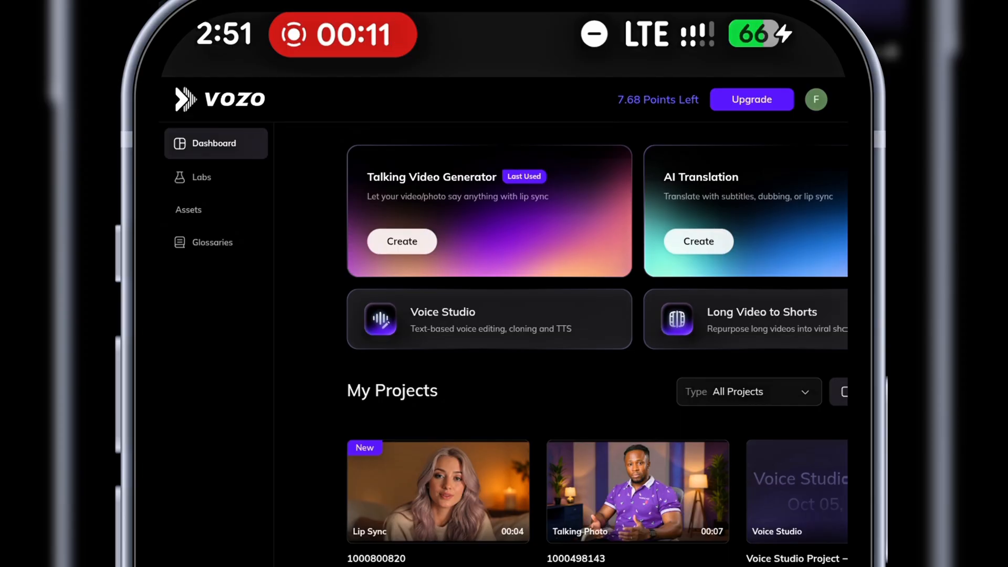
- Enter the Labs Face Swap tool, accept the consent, and upload the woman's 6-second original video
click(201, 177)
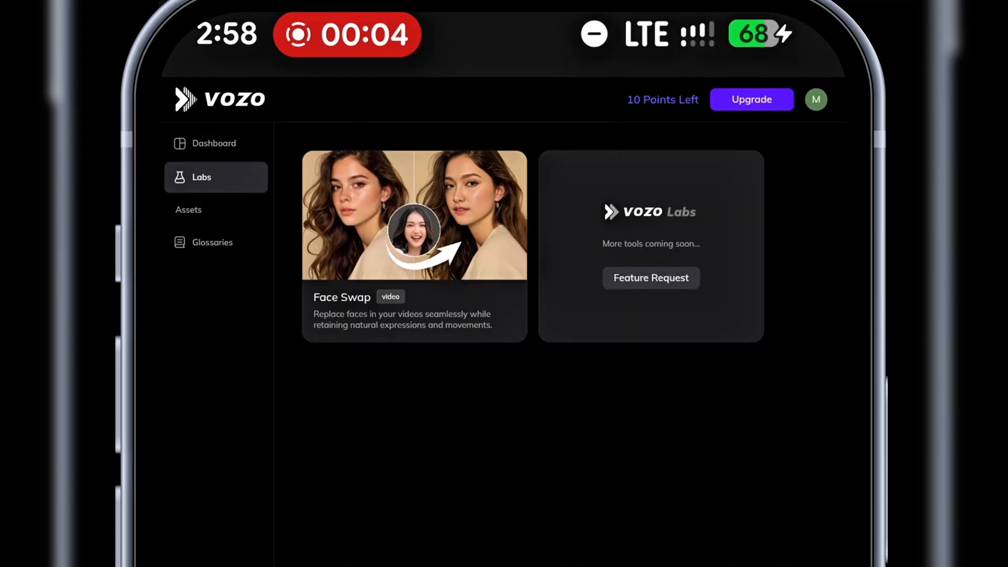
click(414, 215)
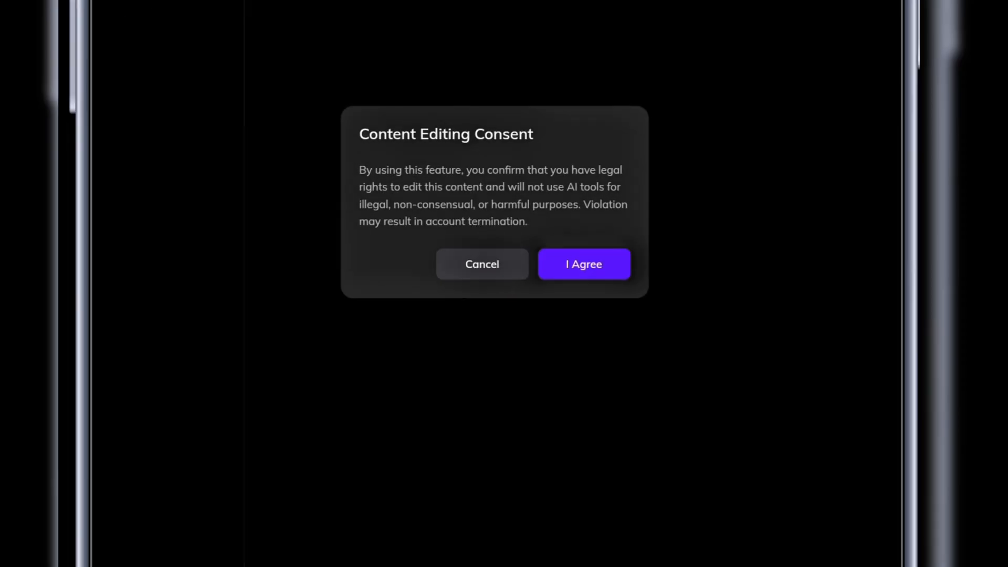
click(583, 263)
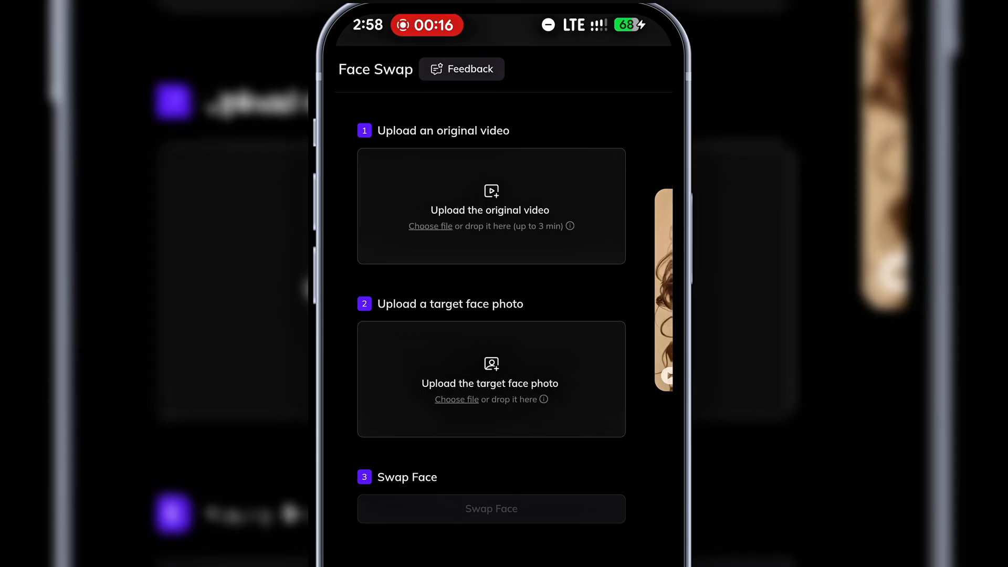
click(430, 226)
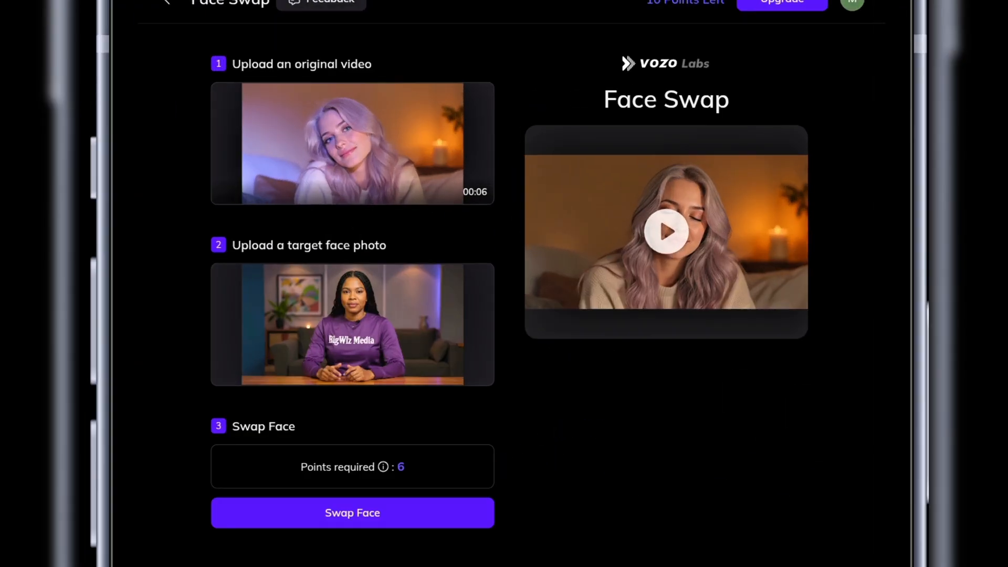
- Run Swap Face to get the downloadable result, then return to the dashboard
click(353, 513)
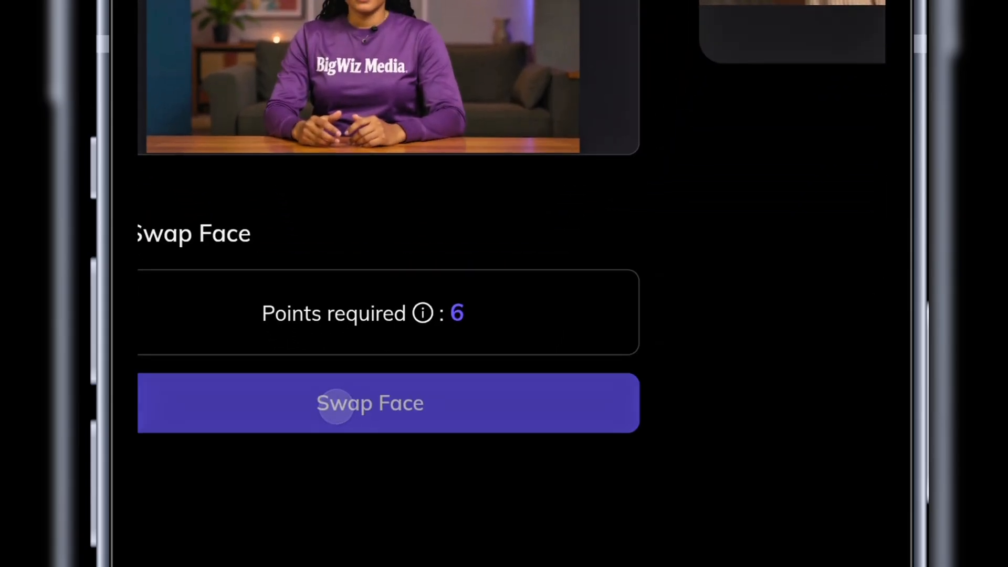
click(387, 403)
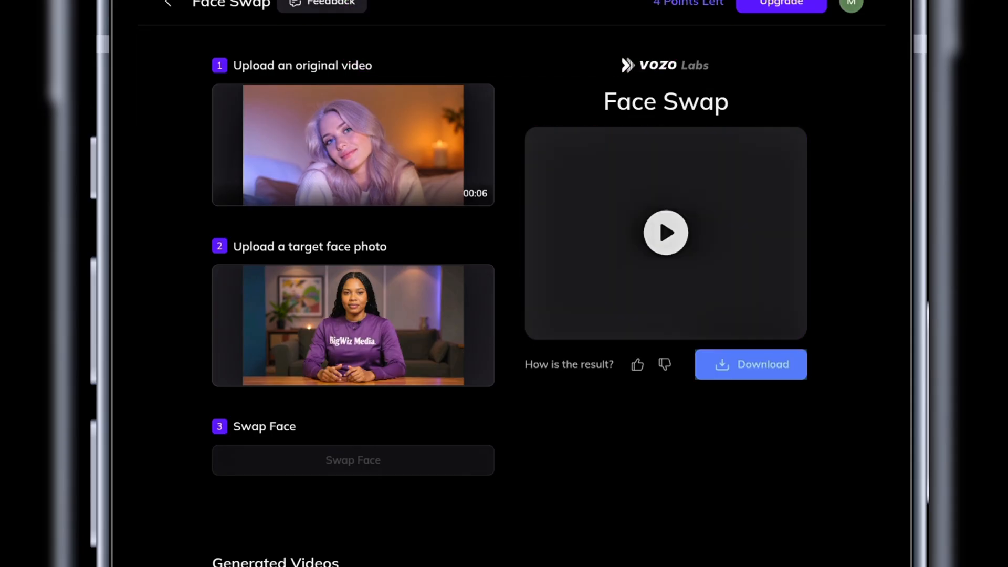
click(750, 365)
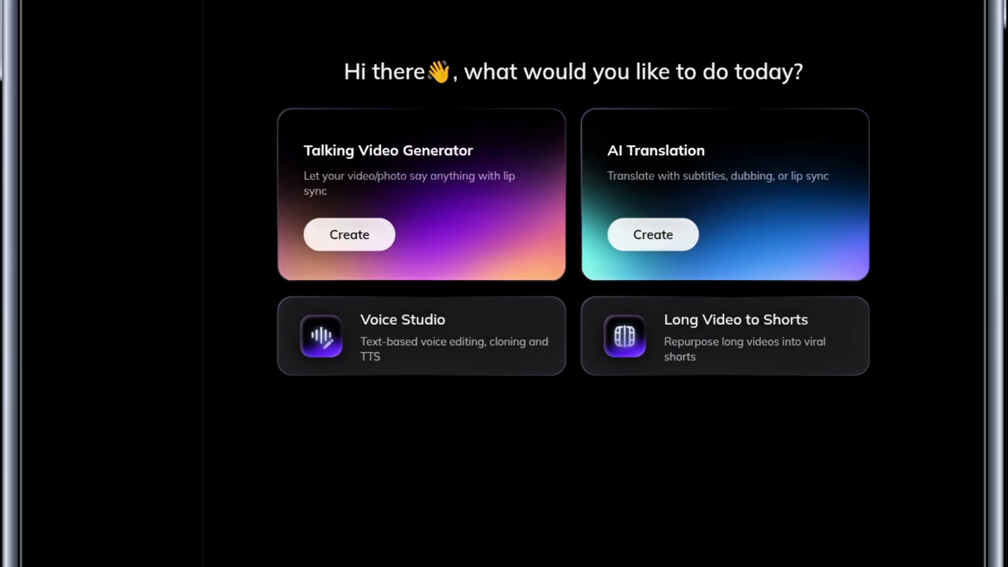
- Start a Translate & Dub project with cloned voice and upload the man's 7-second video
click(652, 234)
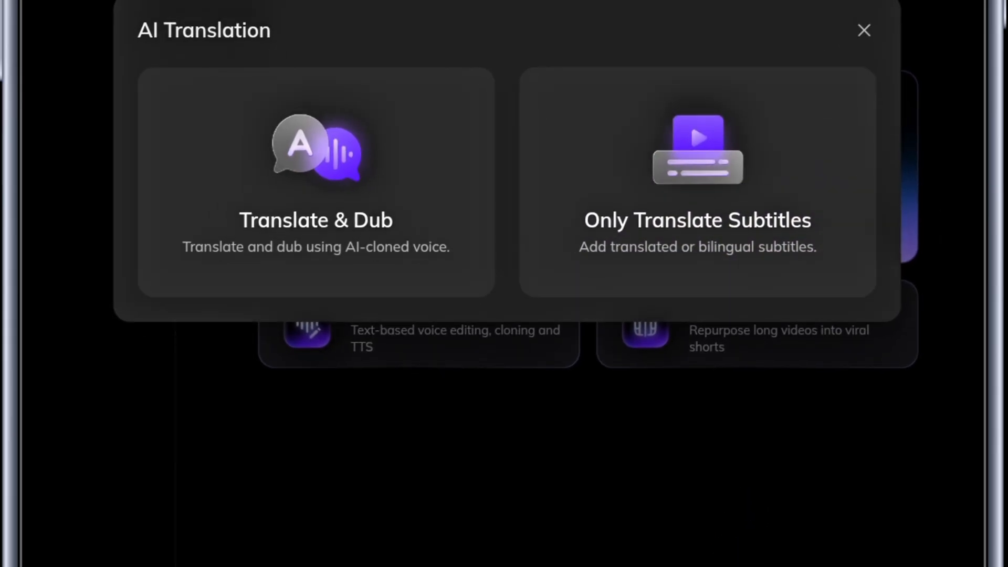
click(315, 180)
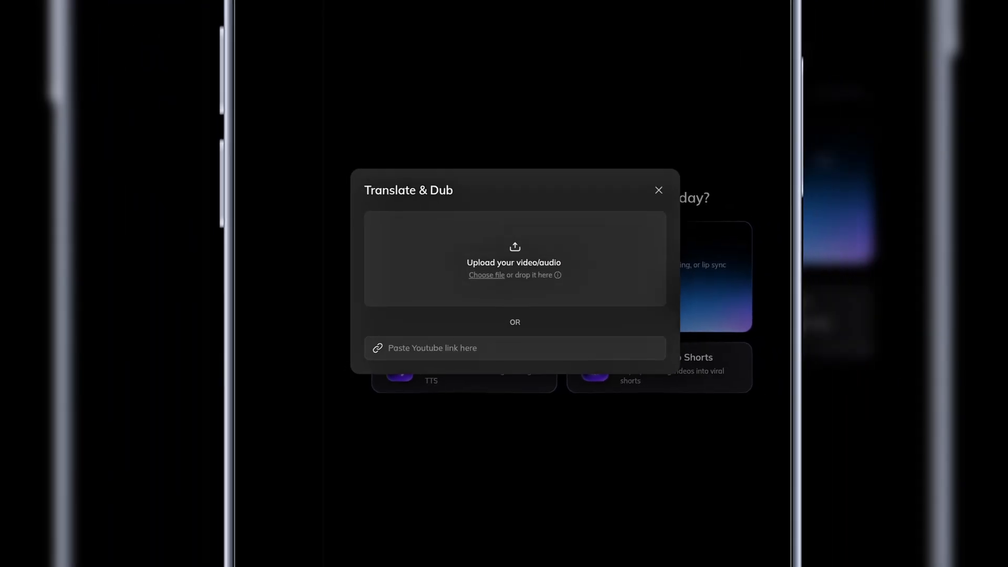
click(486, 275)
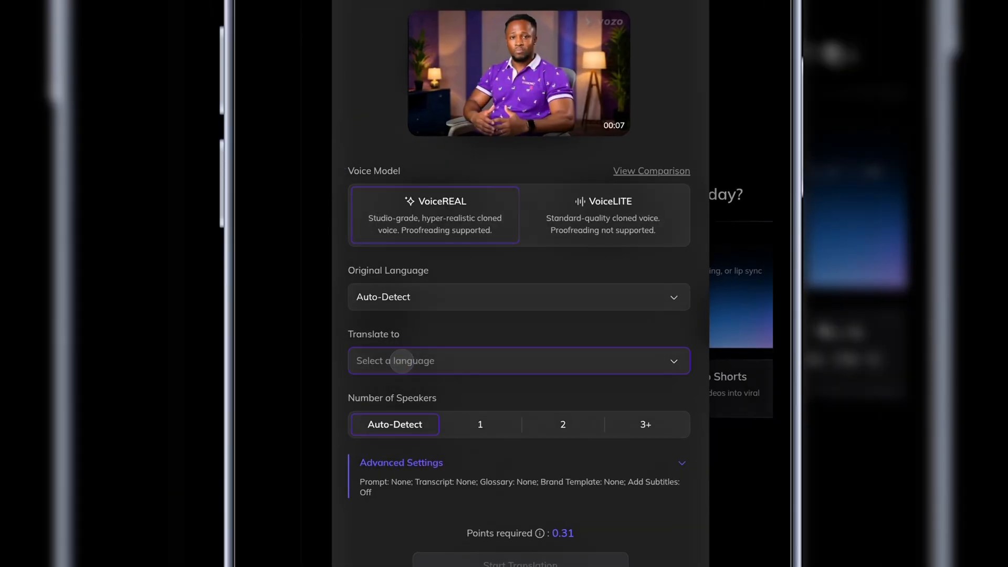
- Search 'Ger', select German as target language and launch the translation
click(518, 360)
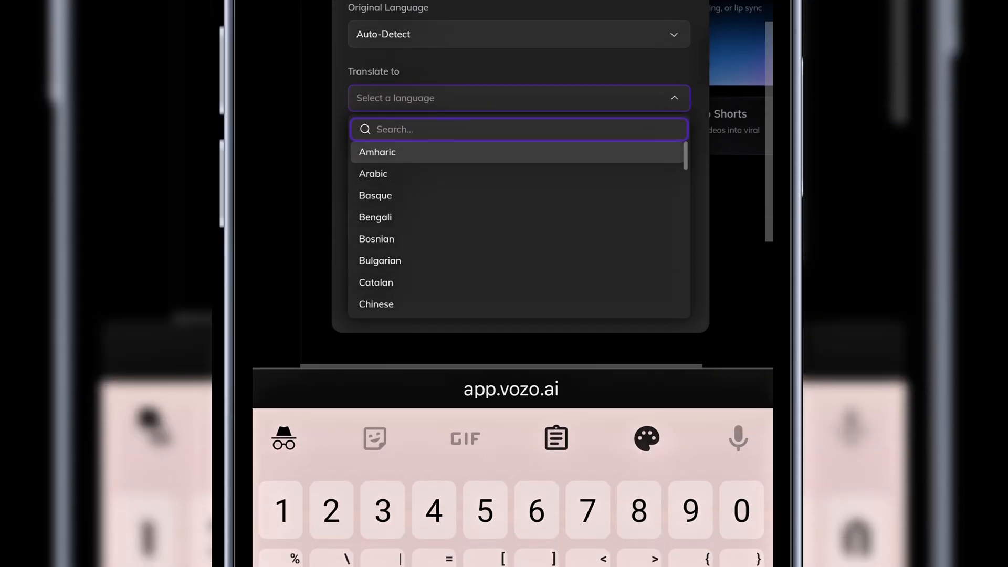
text(Ger)
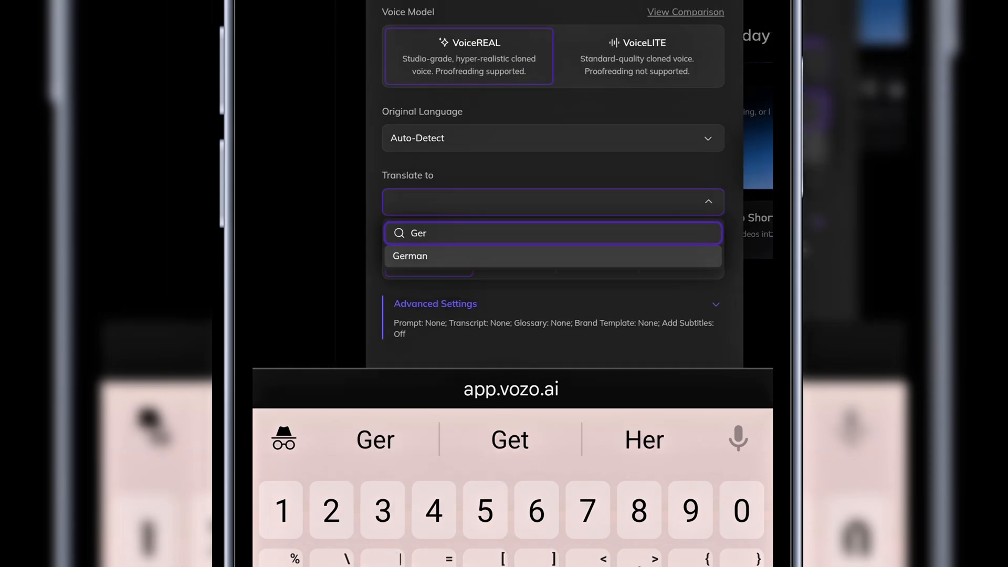
click(411, 256)
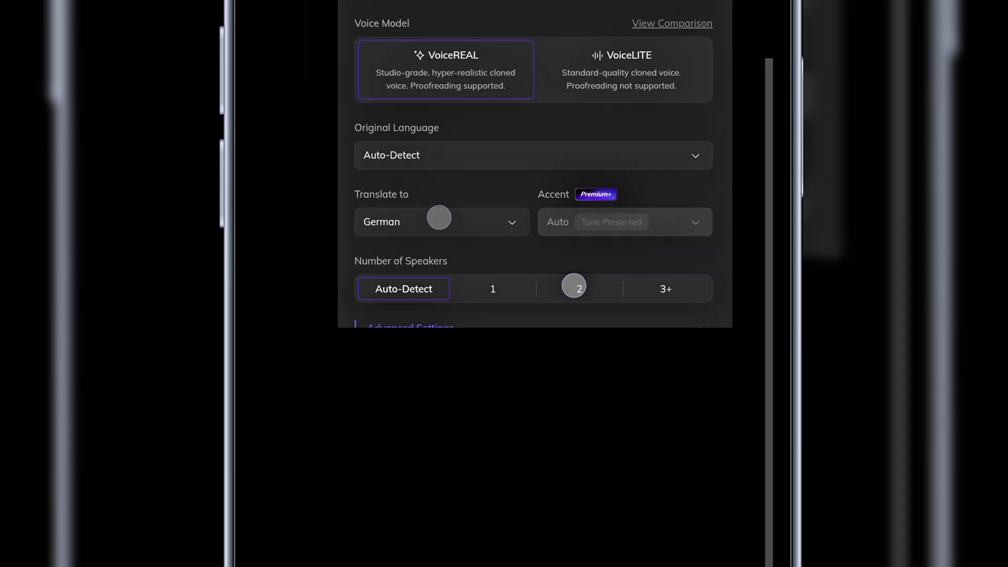
click(410, 327)
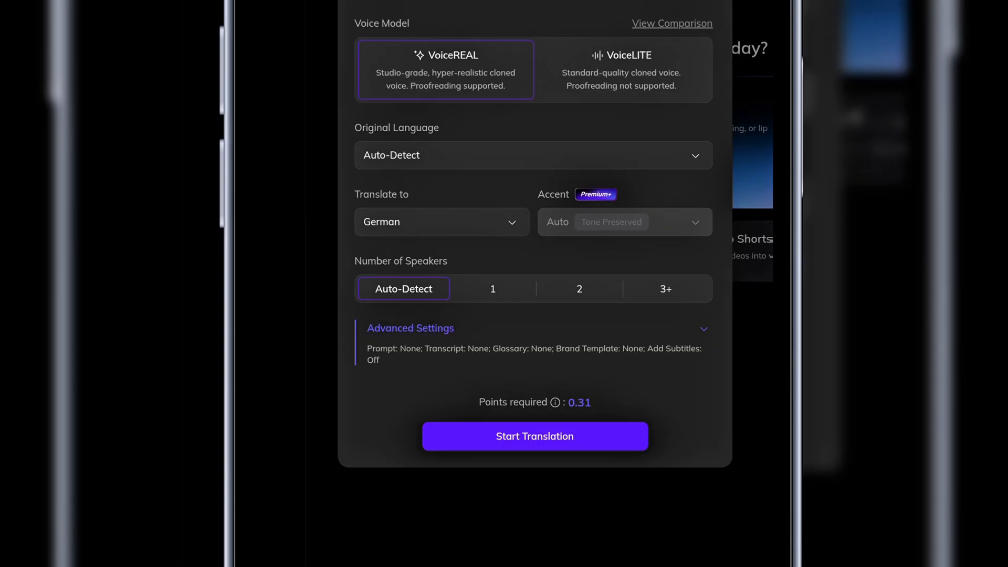
click(534, 436)
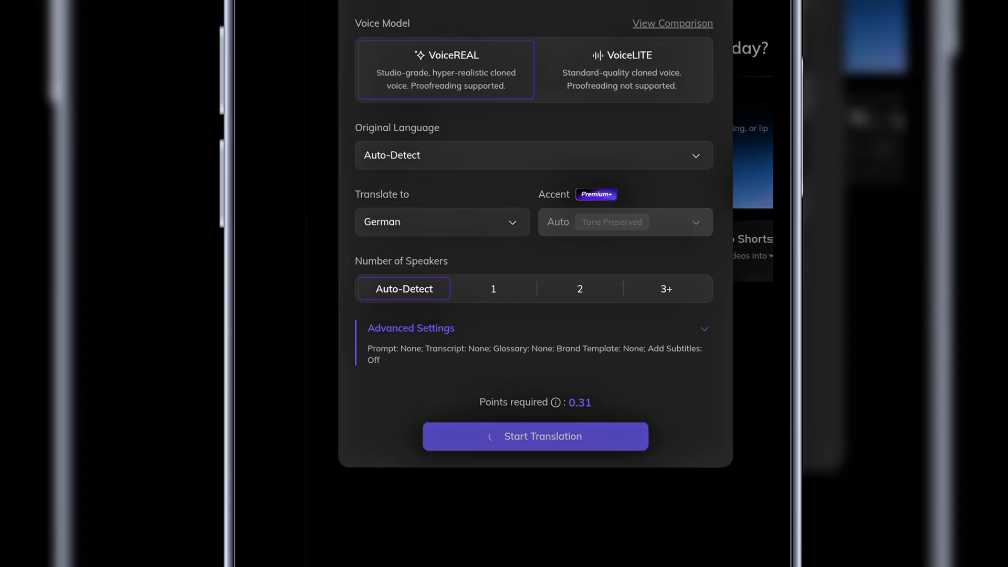
click(535, 436)
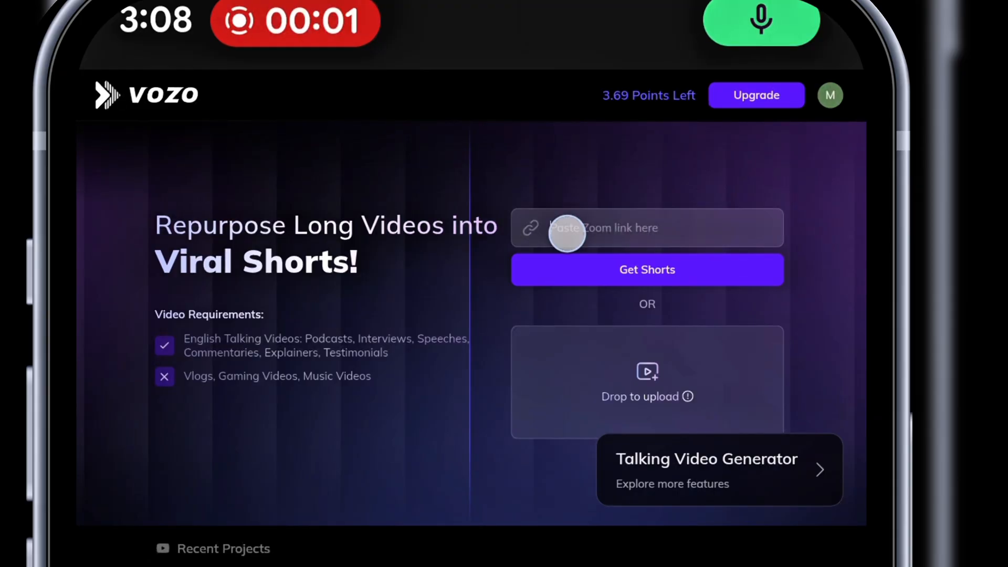
text(https://youtu.be/WxwXgR9lmLI)
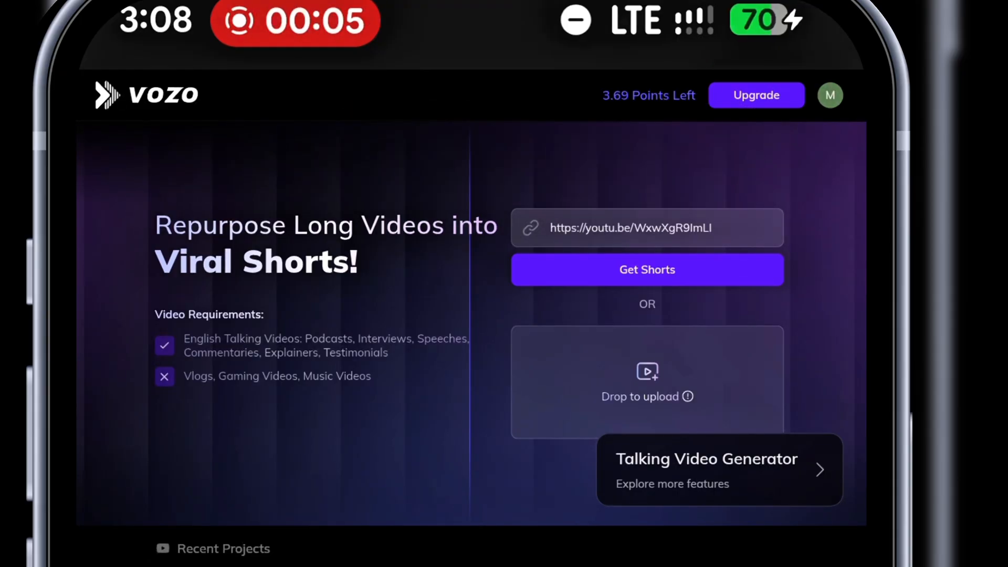
click(647, 270)
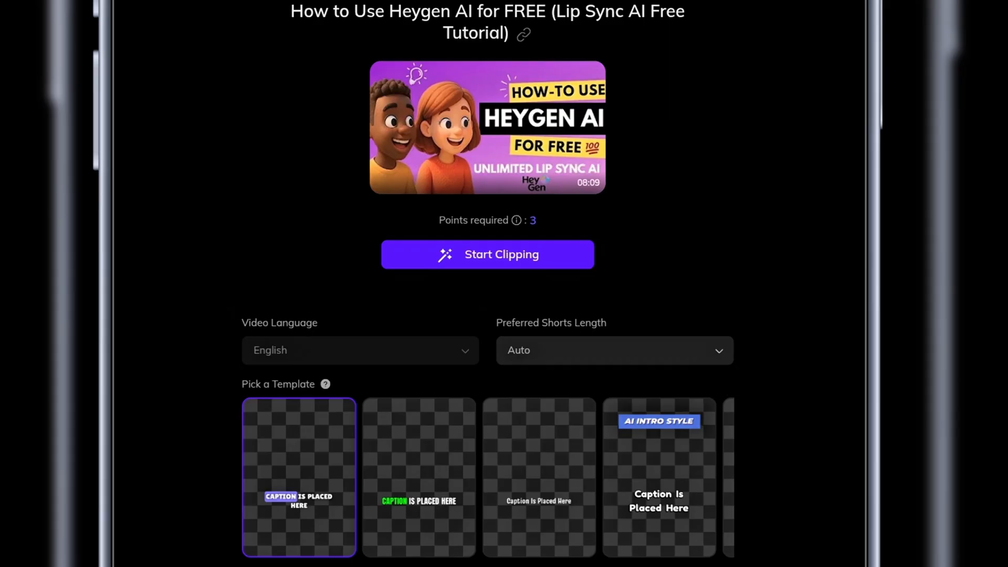
click(419, 476)
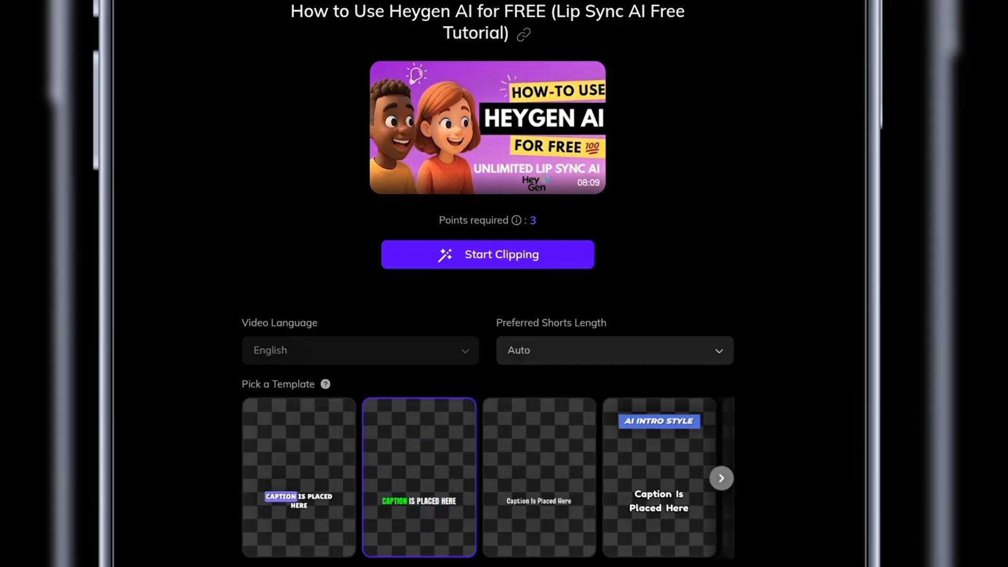
click(538, 477)
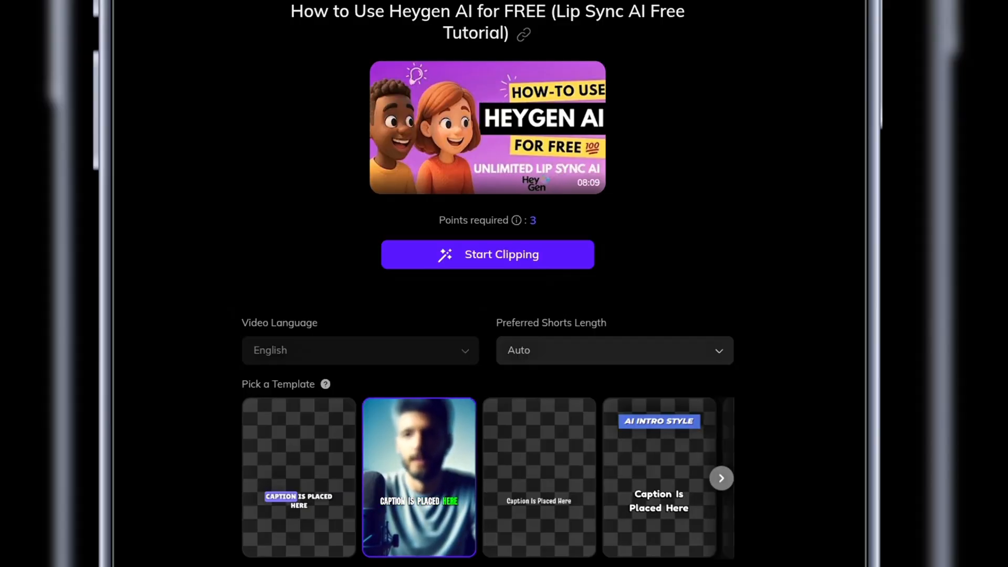
click(487, 254)
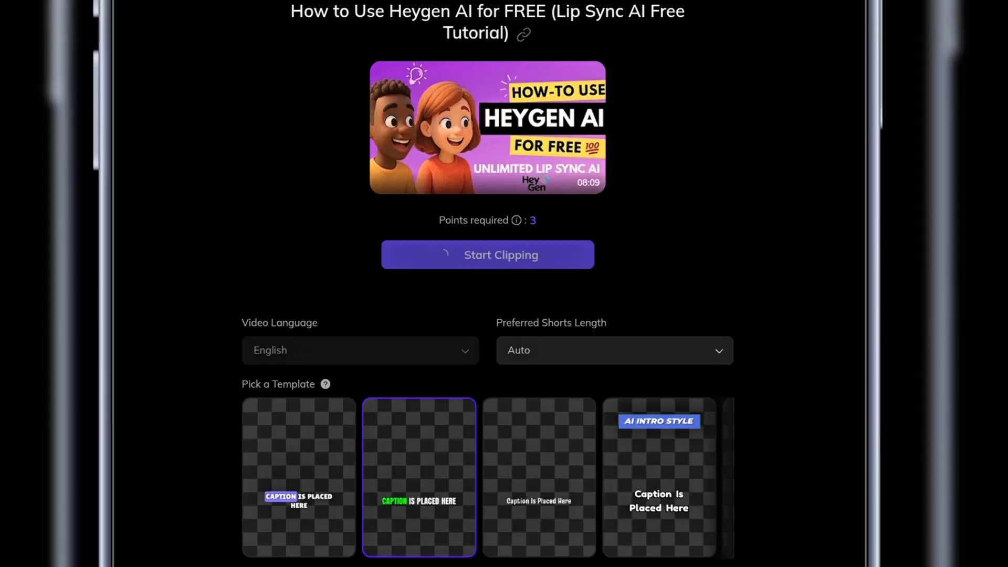
click(487, 254)
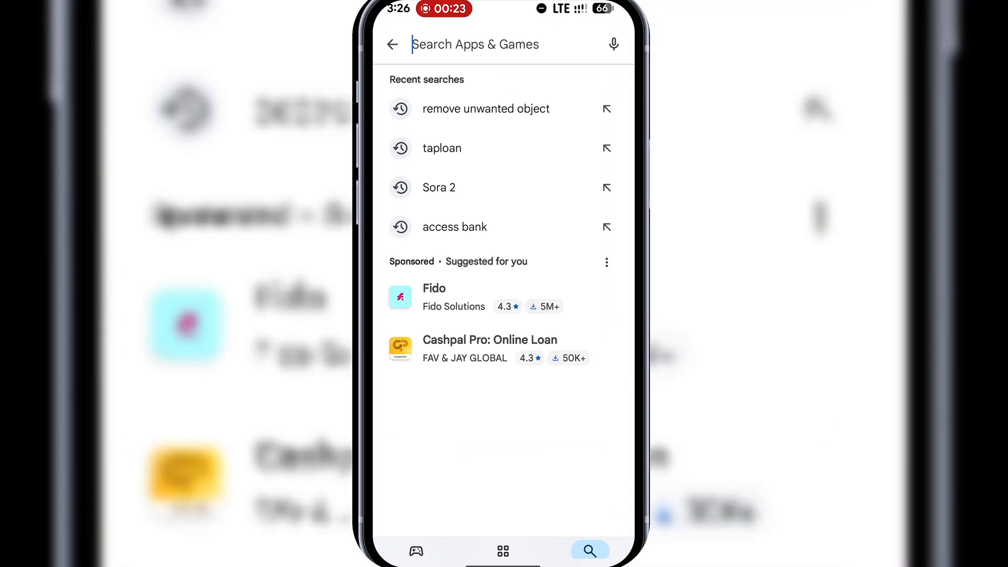
- Rerun the 'remove unwanted object' search and launch the Remove Unwanted Object app
click(485, 109)
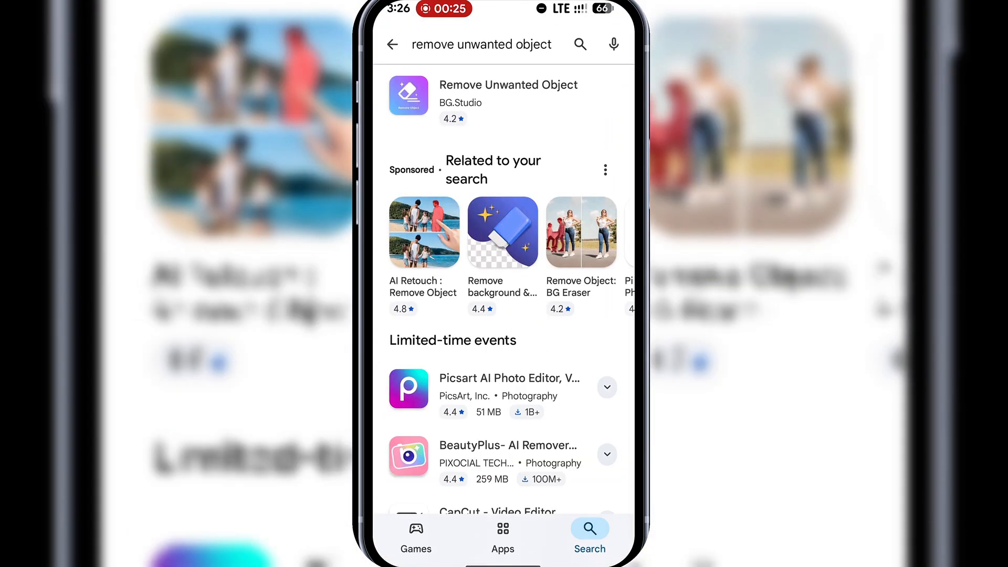
click(508, 94)
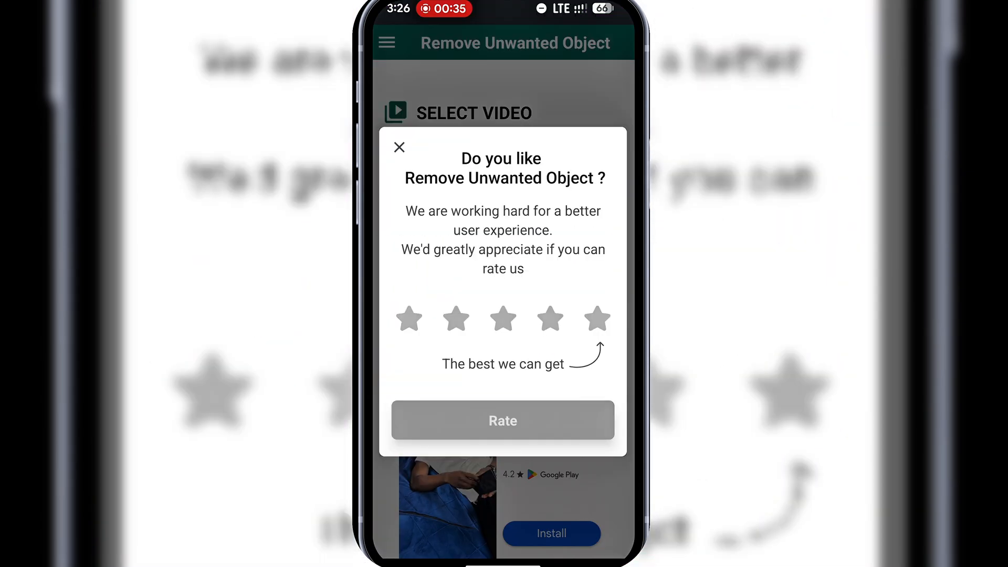
- Load the exported video of the man and position the removal box over the vozo watermark
click(400, 147)
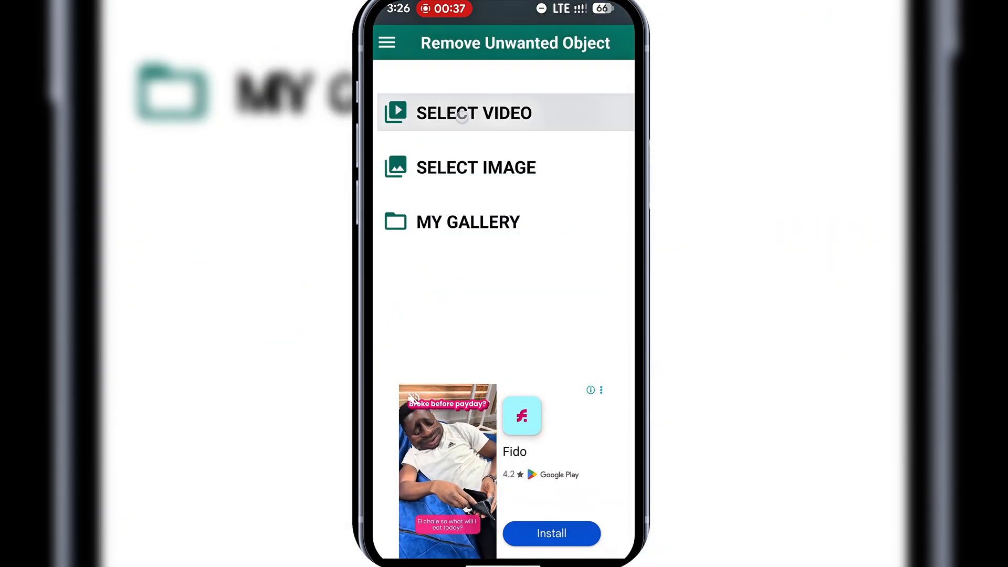
click(474, 112)
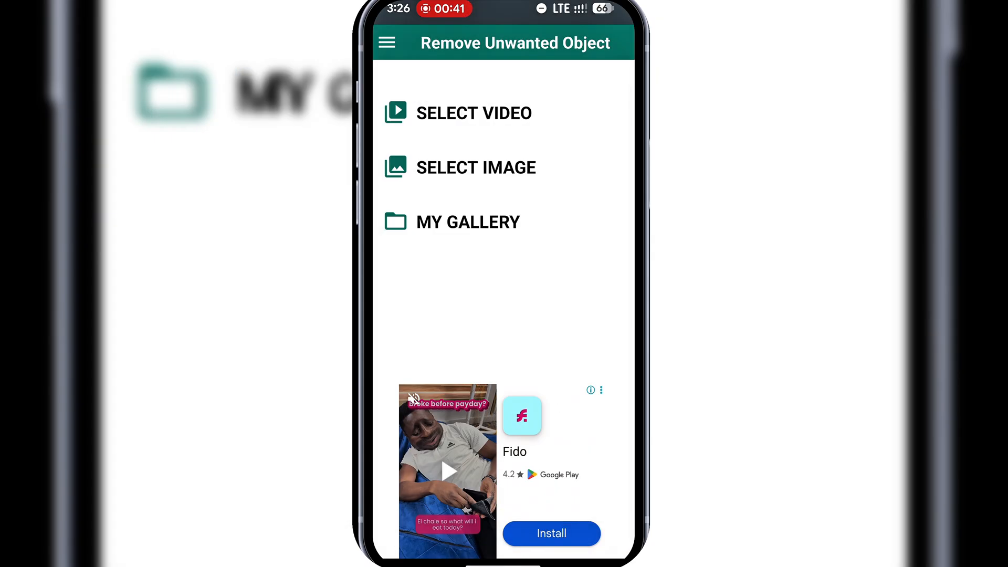
click(474, 112)
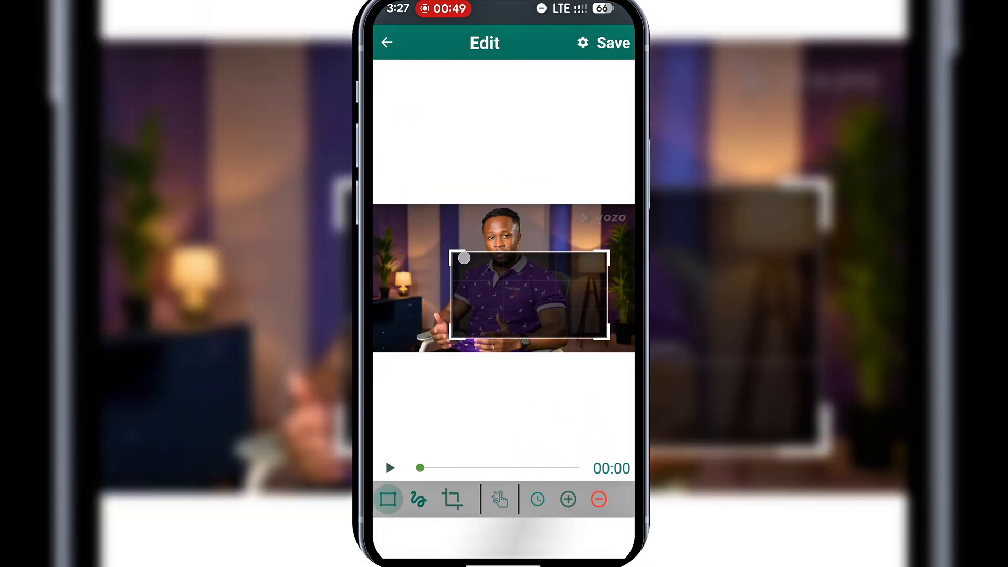
drag(463, 257, 585, 269)
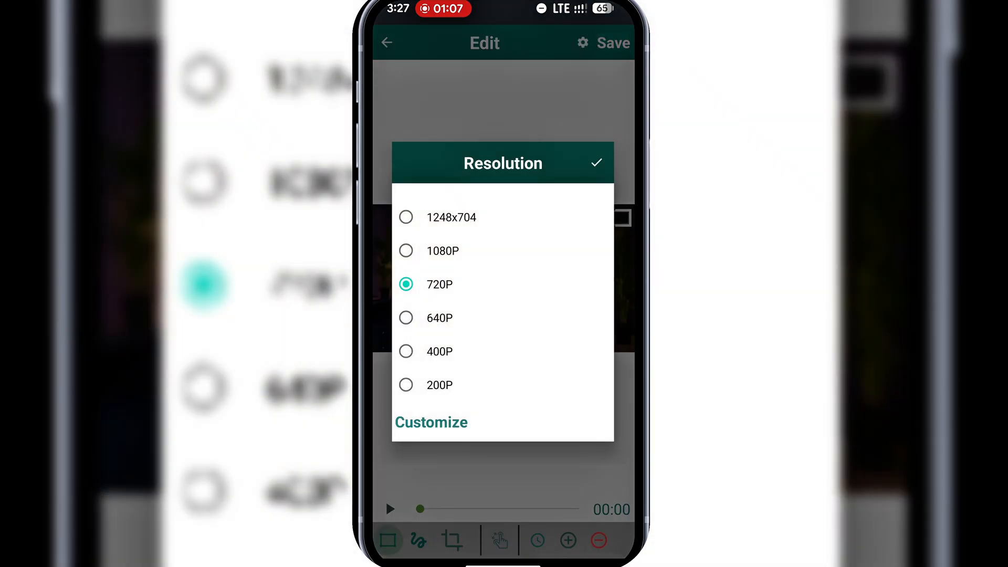
- Confirm 720P resolution and process the video to remove the watermark
click(406, 216)
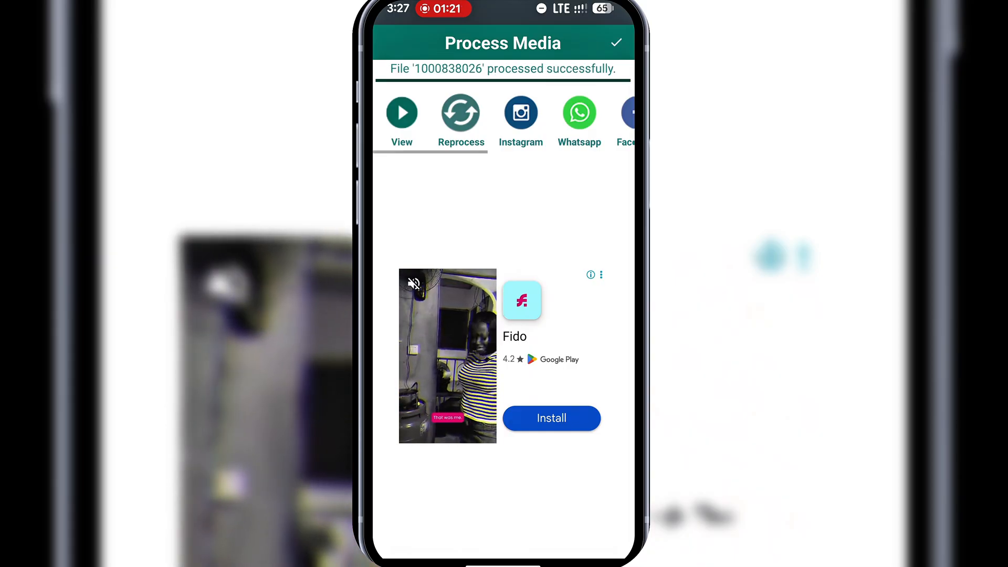
- View the processed video, pausing and scrubbing to verify the vozo watermark is gone
click(401, 112)
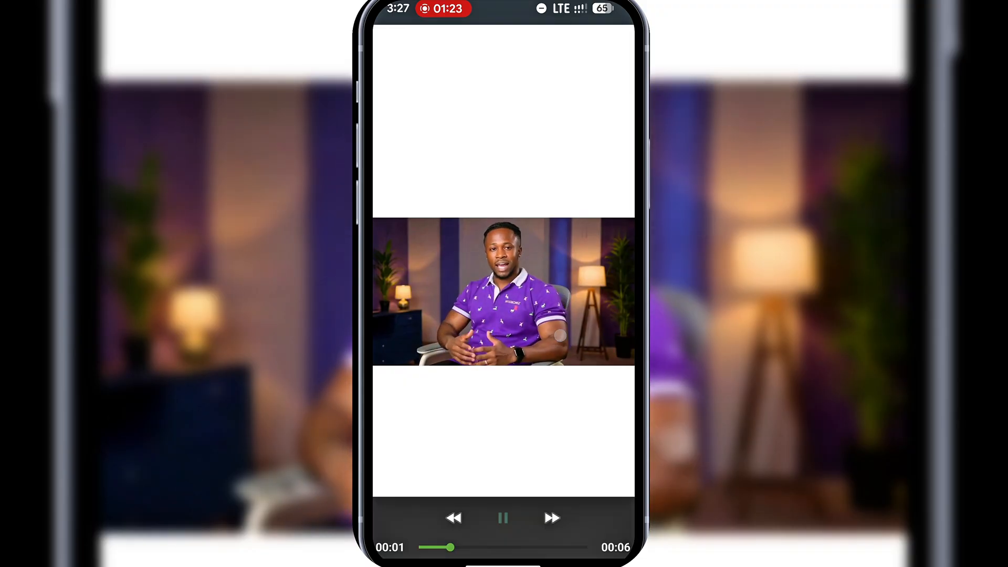
click(502, 518)
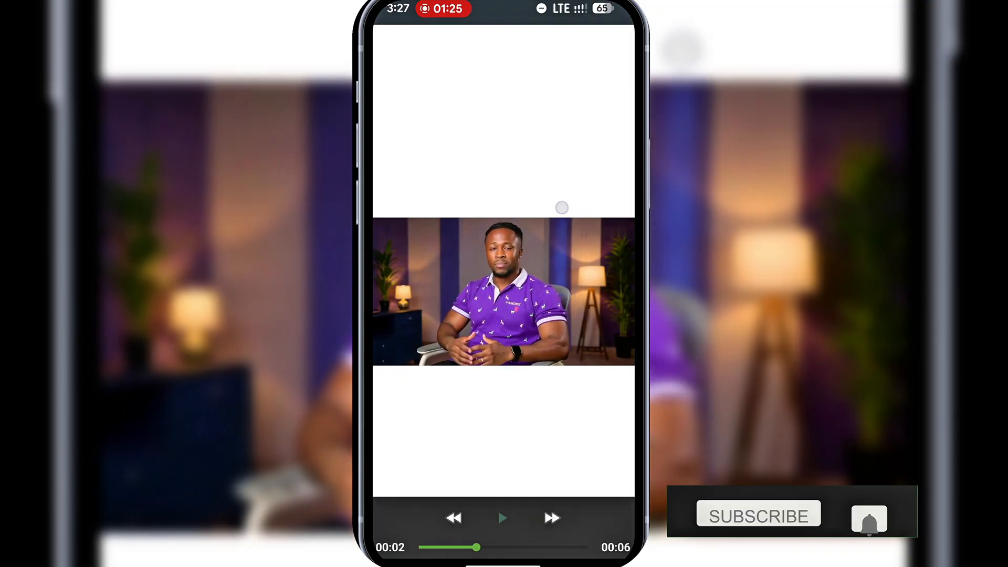
click(757, 513)
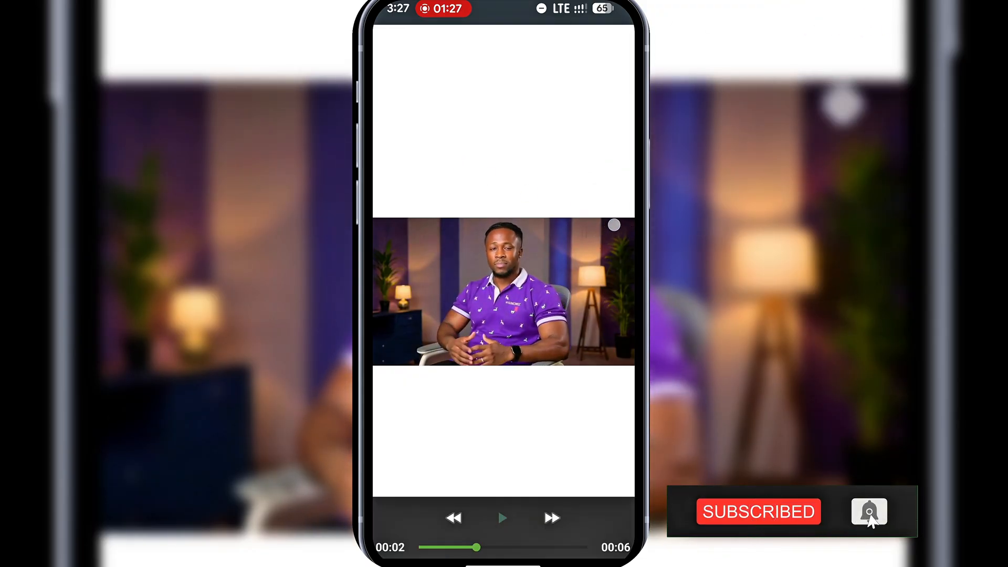
click(870, 512)
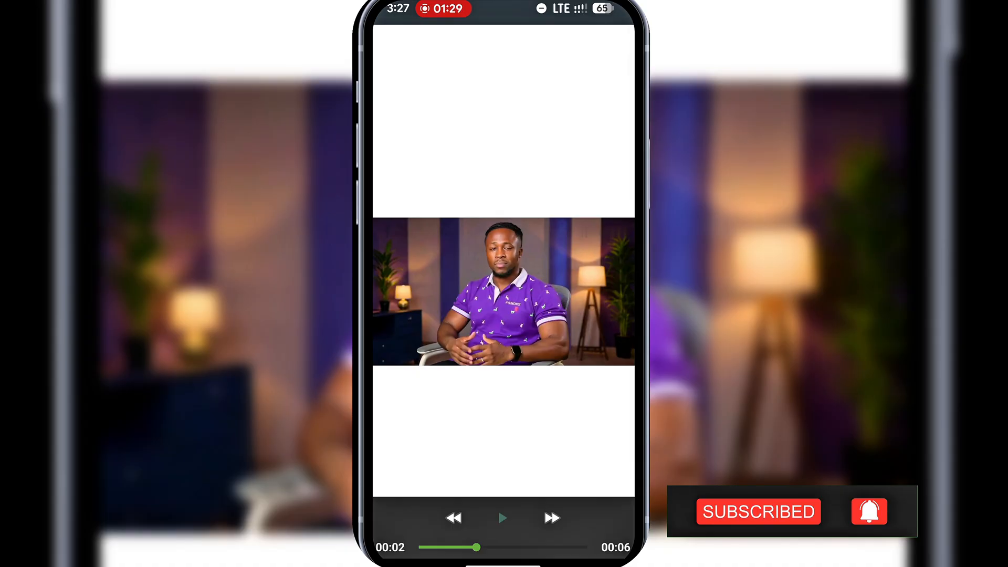